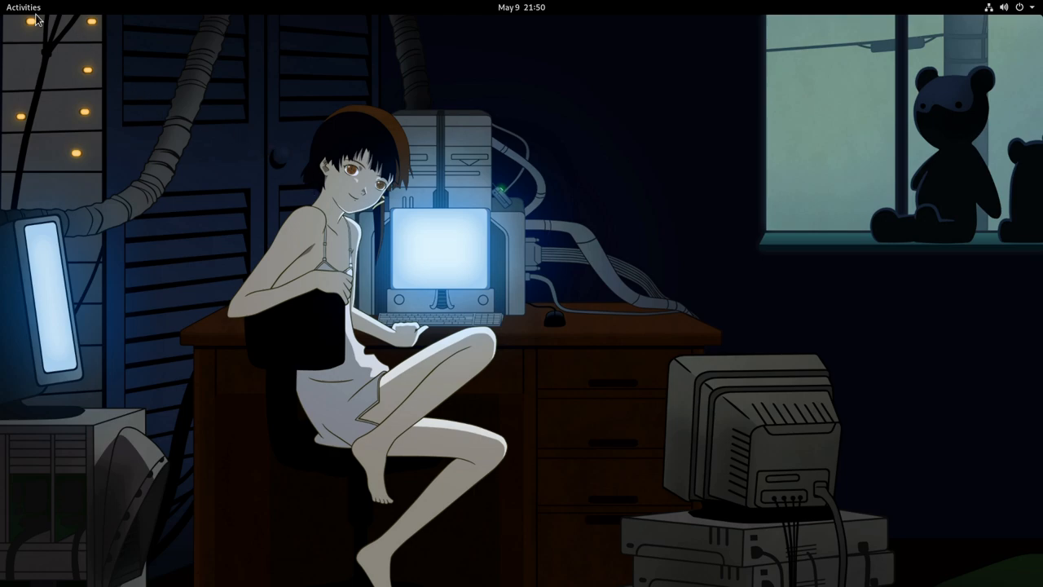
Launch Software from the Activities dash and show its Updates list
left_click(23, 6)
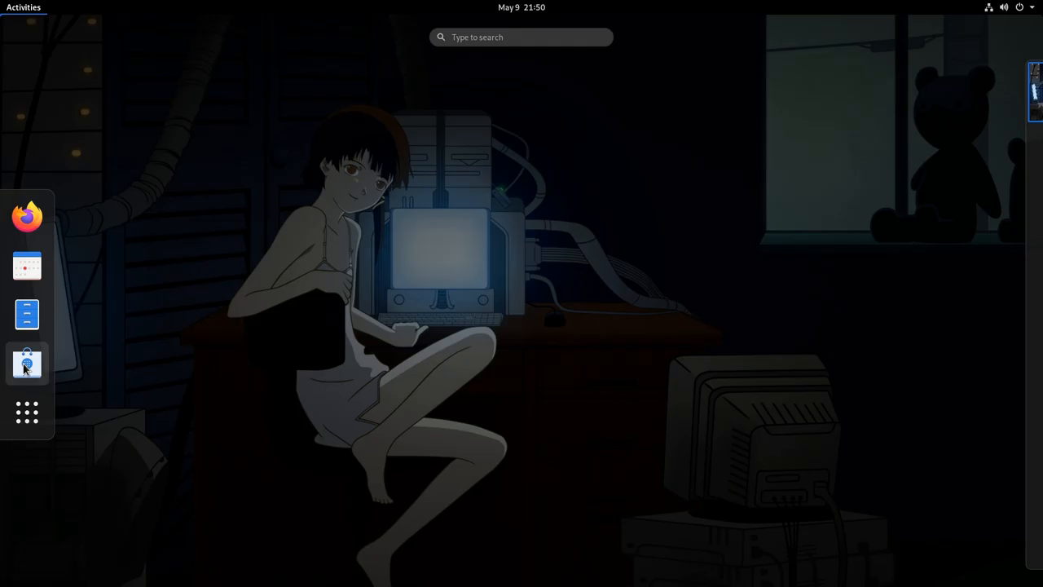
left_click(26, 362)
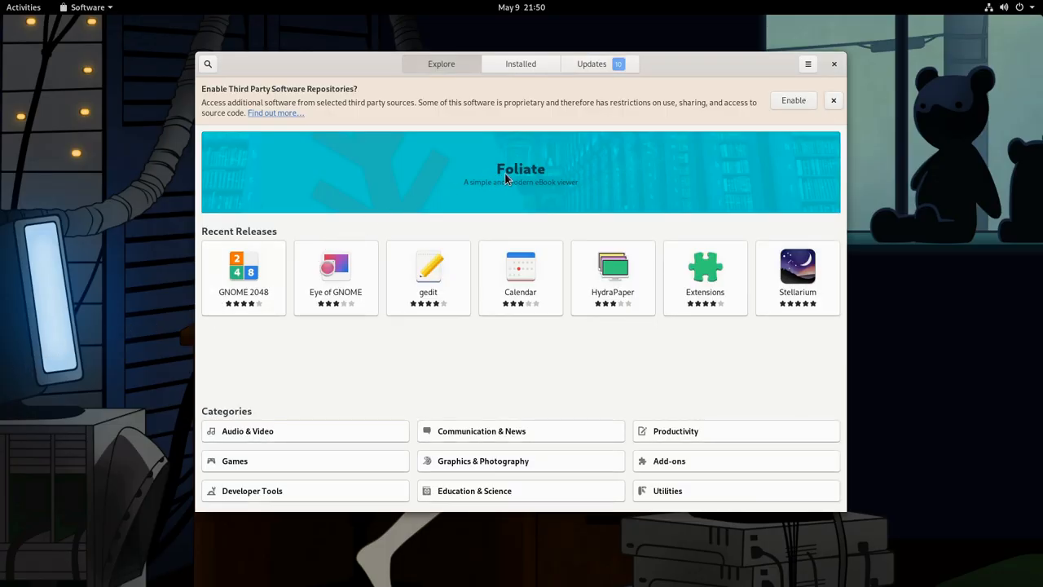
mouse_move(593, 163)
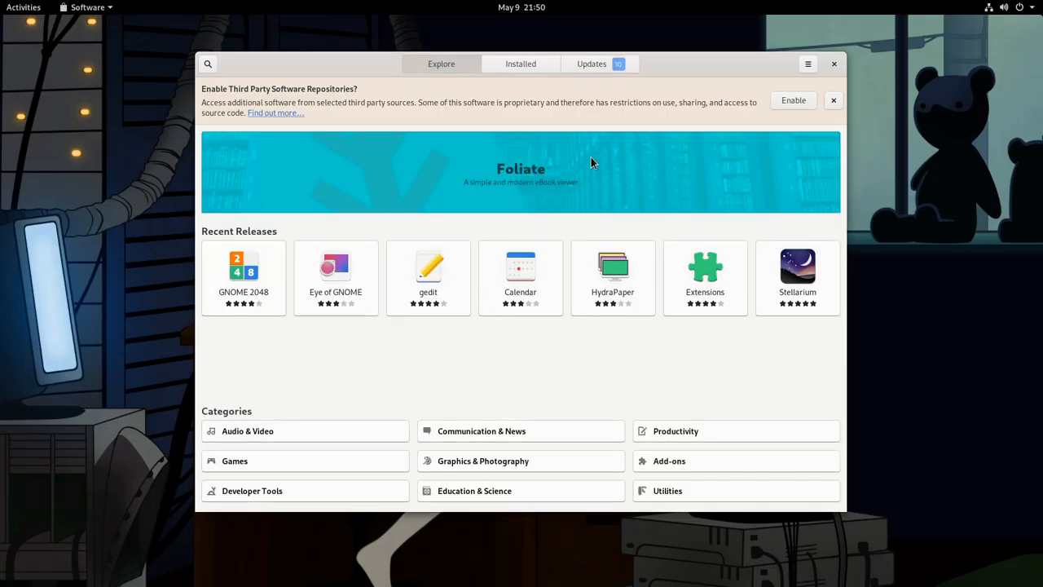
mouse_move(587, 72)
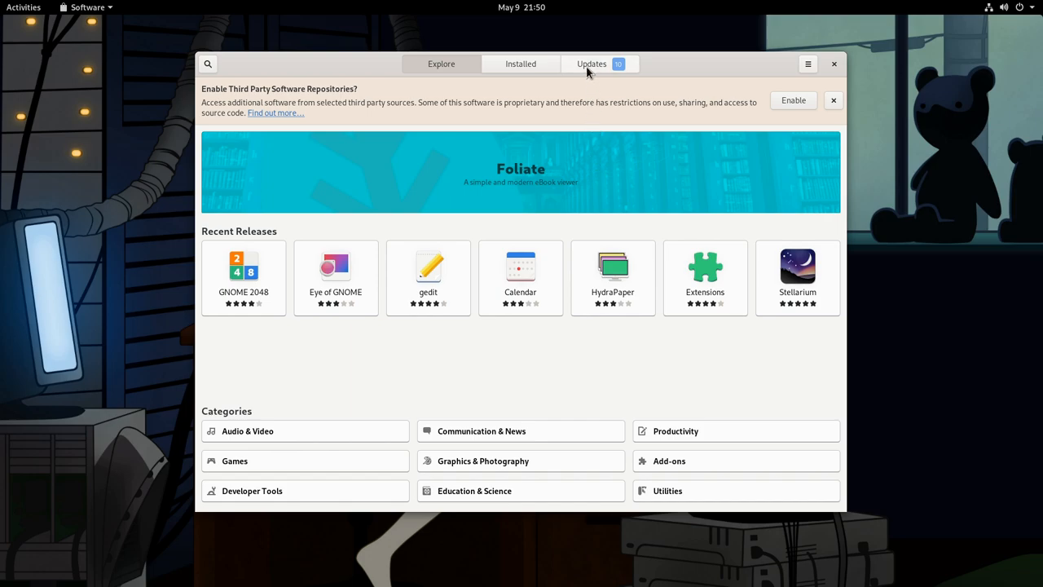
left_click(591, 63)
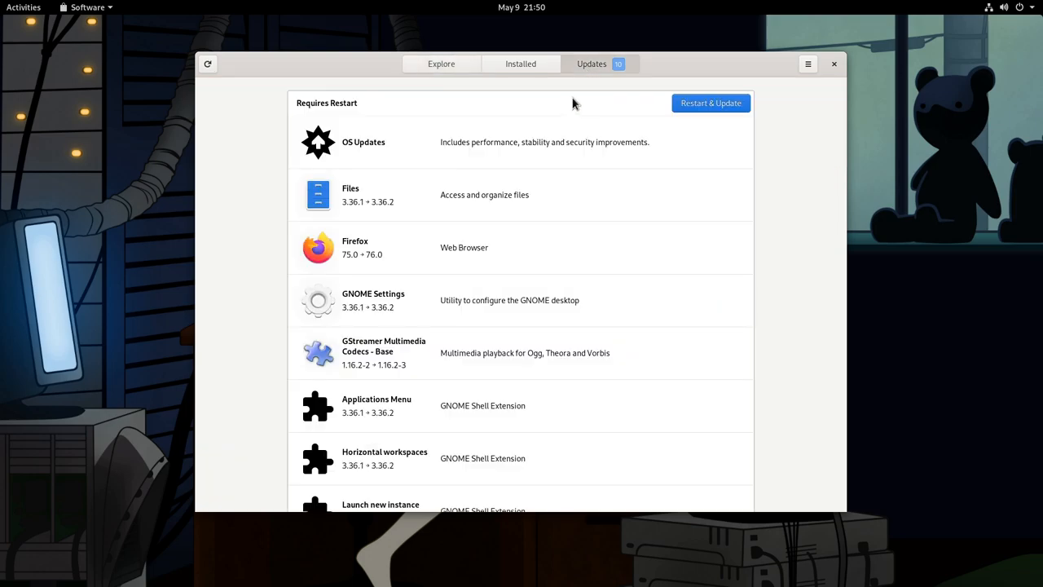
mouse_move(397, 159)
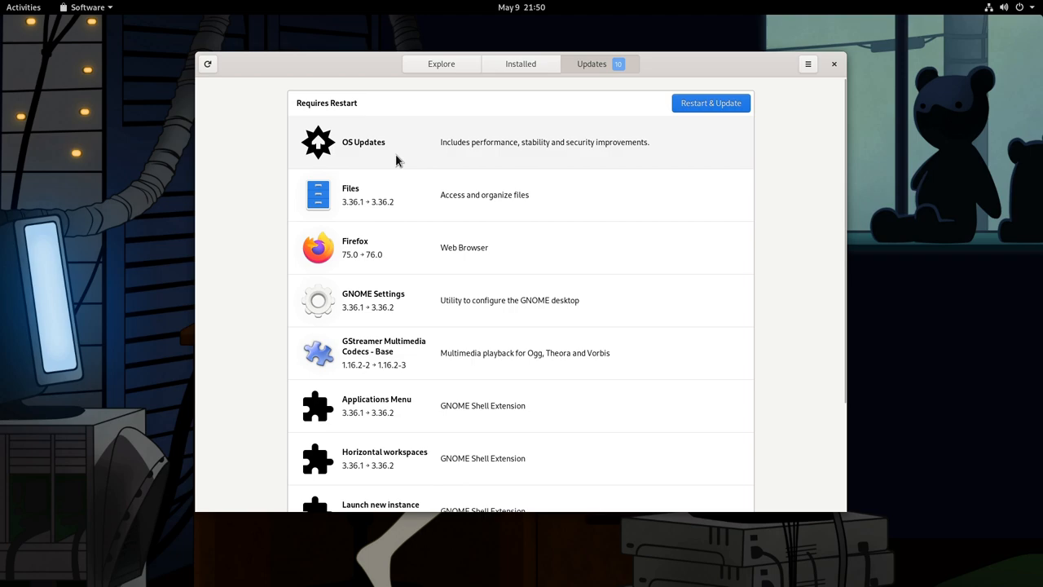
left_click(362, 142)
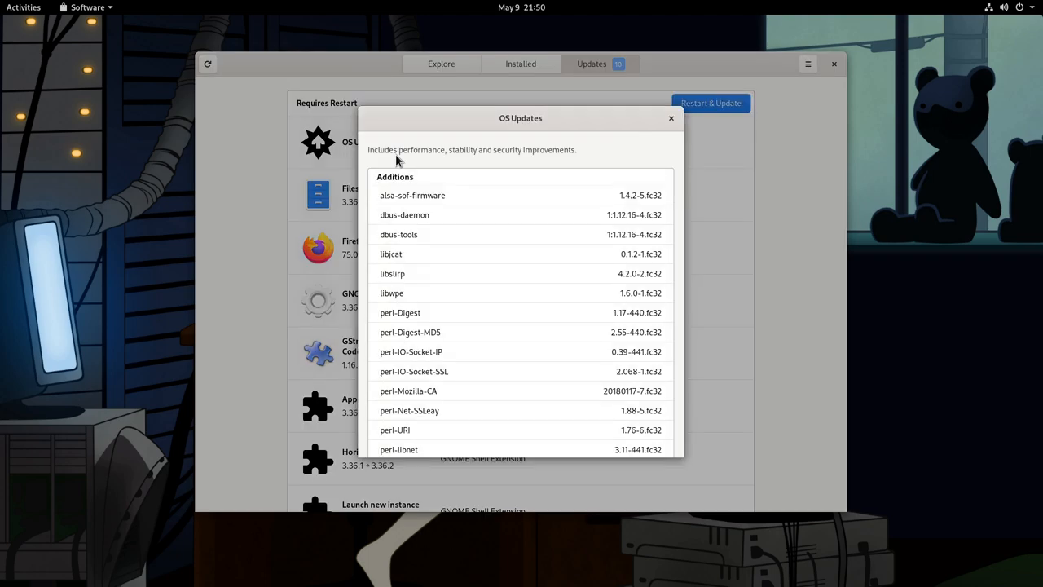
mouse_move(420, 183)
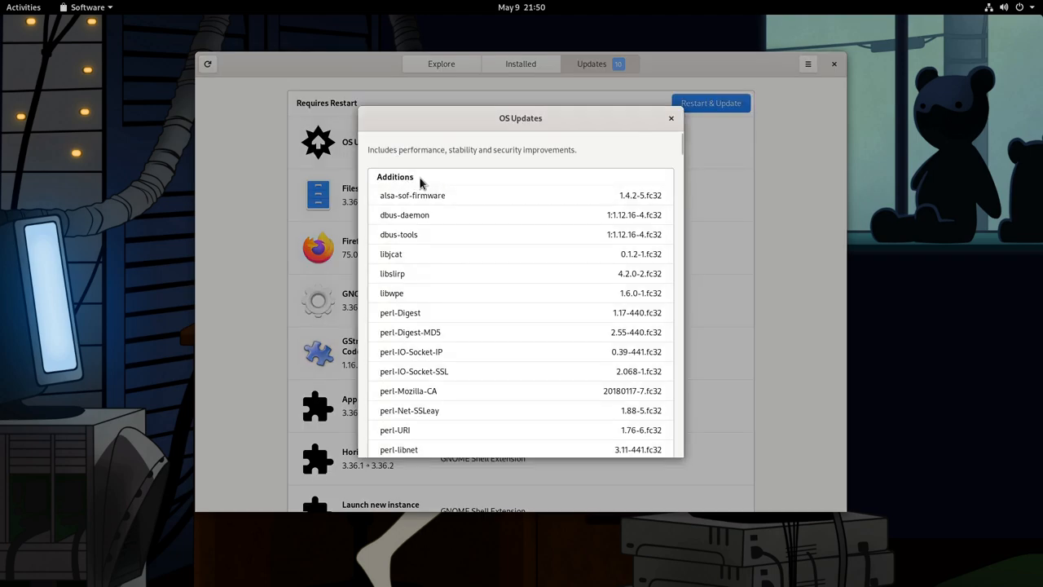
scroll("down", 3)
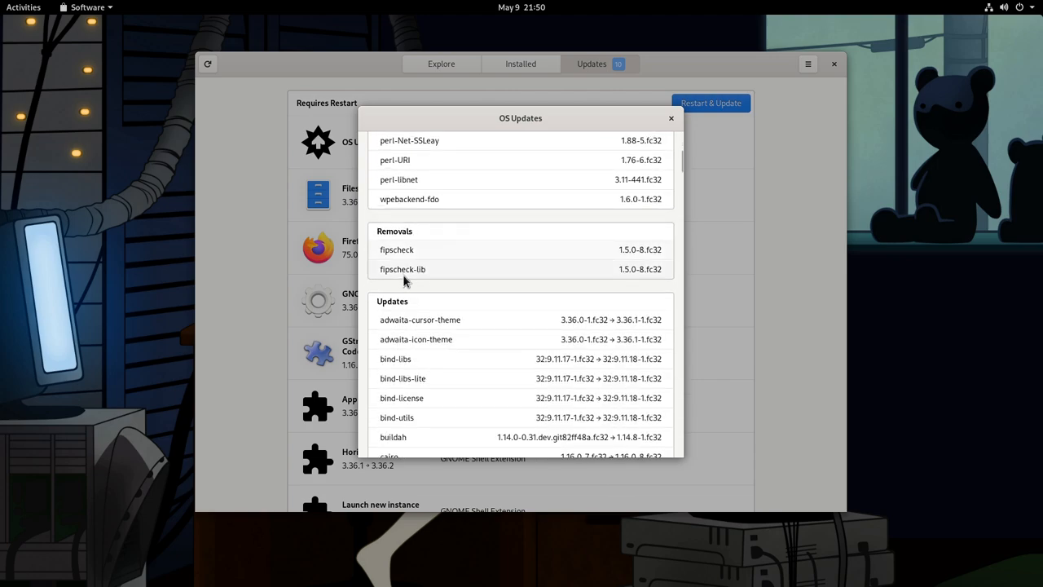
scroll("down", 3)
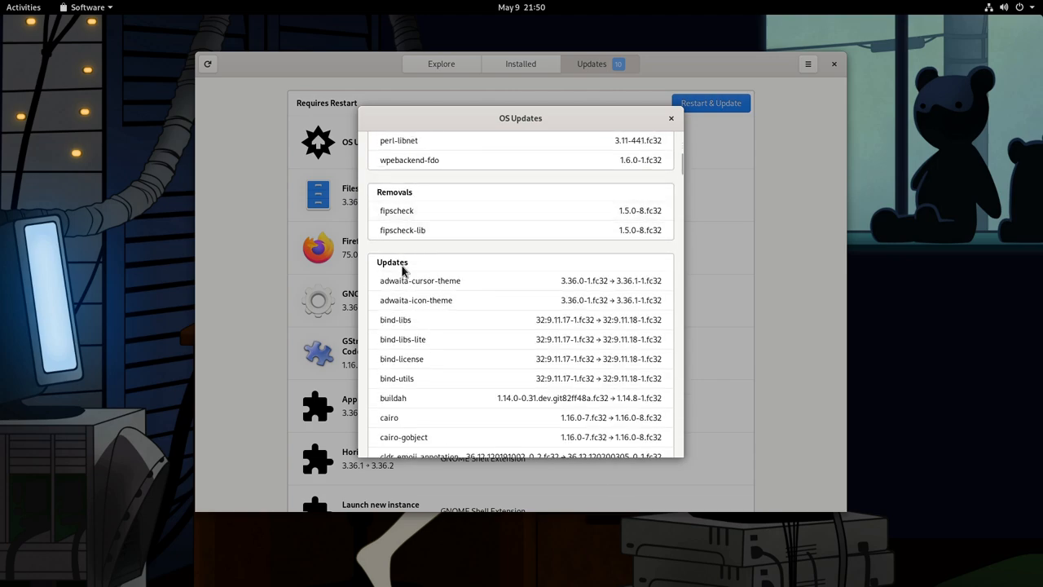
scroll("down", 3)
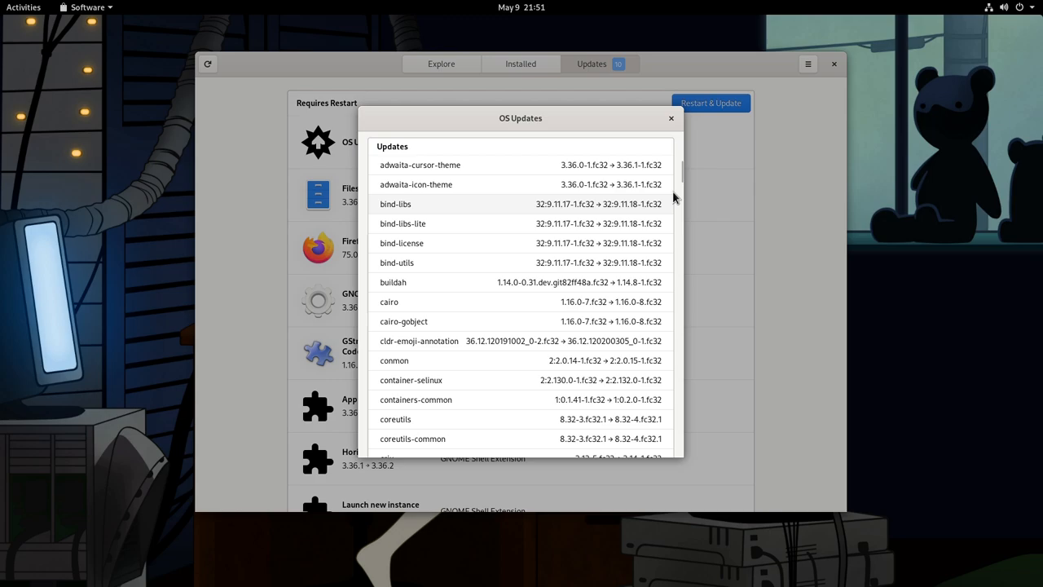
scroll("down", 3)
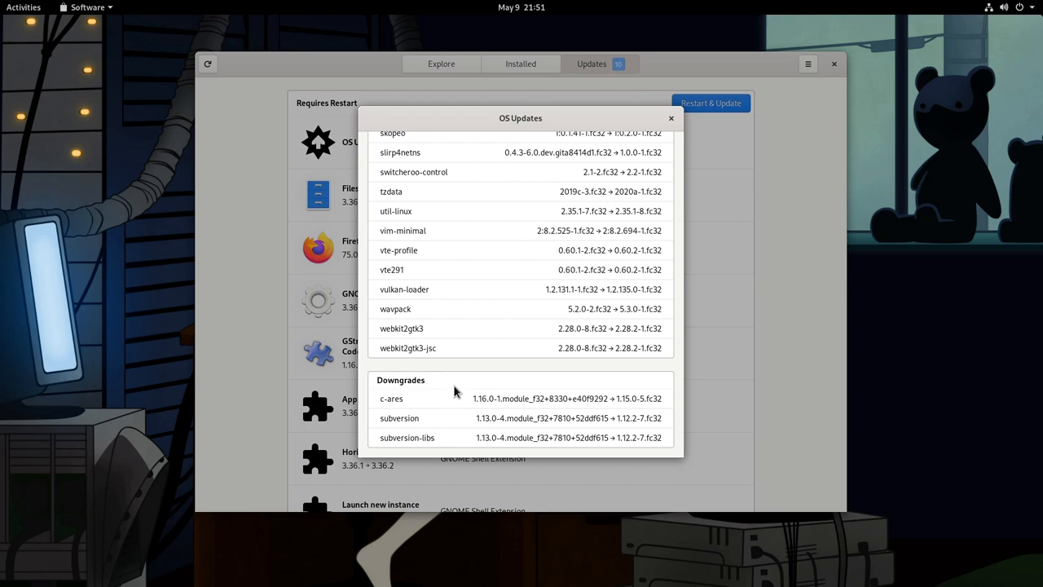
mouse_move(658, 154)
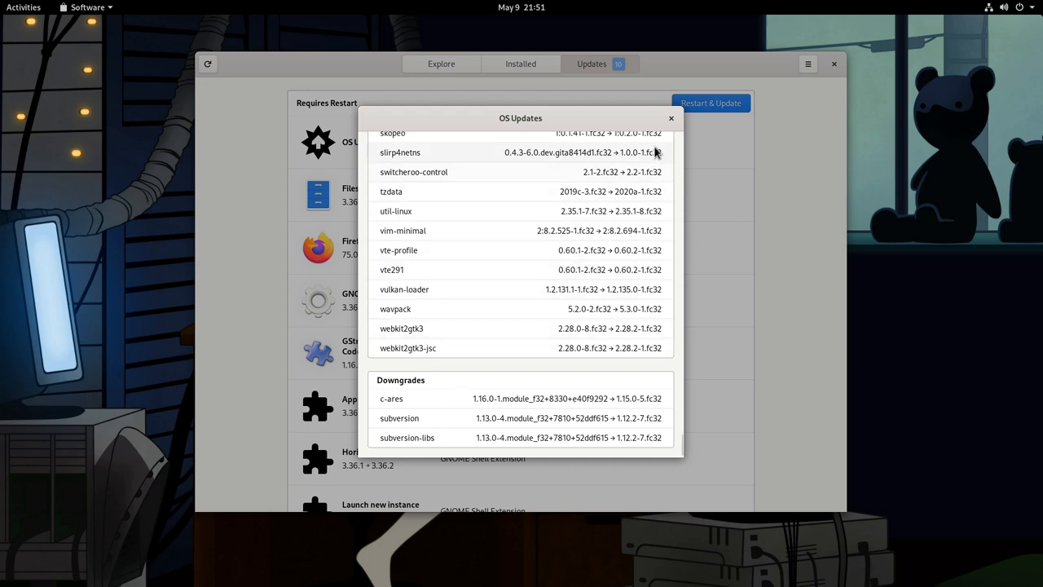
left_click(671, 118)
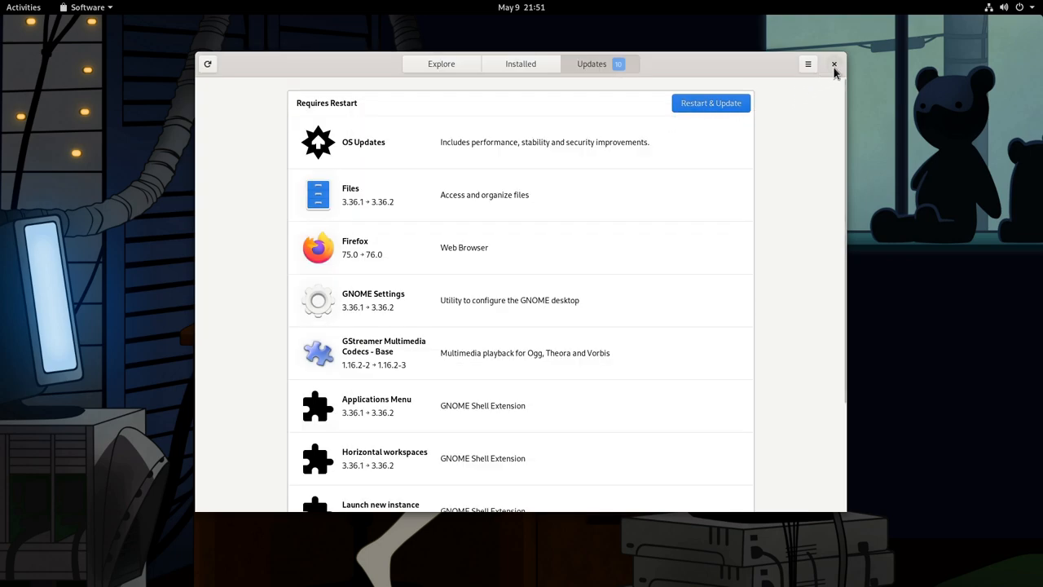
Close Software and run rpm-ostree status in the terminal to see the current deployment
left_click(835, 64)
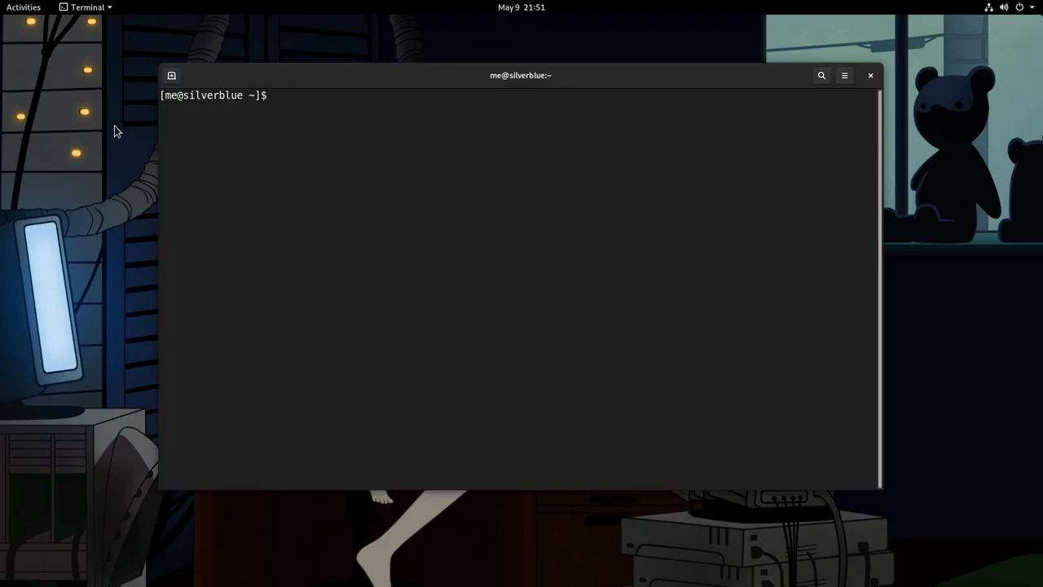
type("rpm-ostree status")
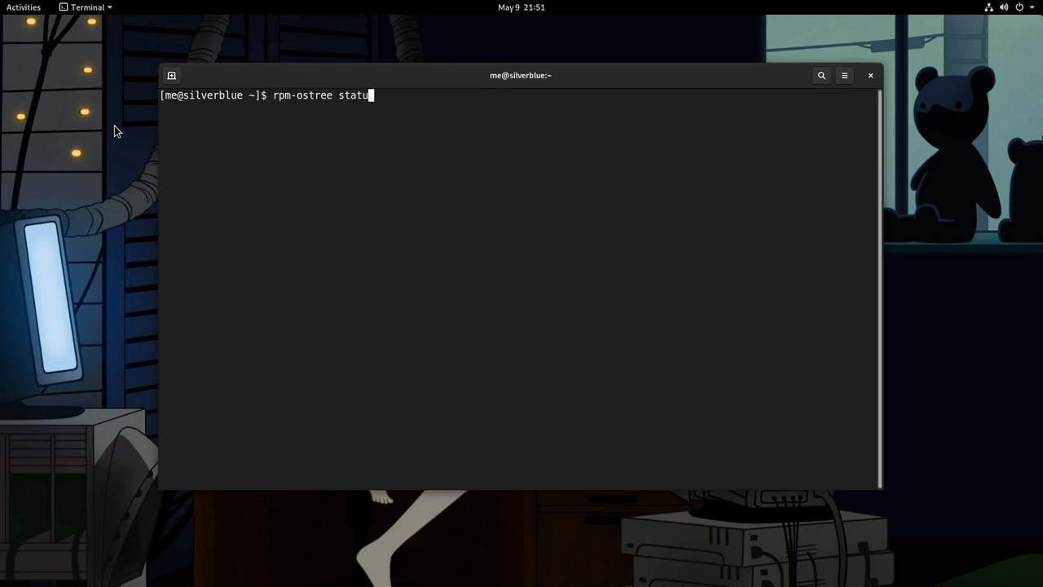
key("Return")
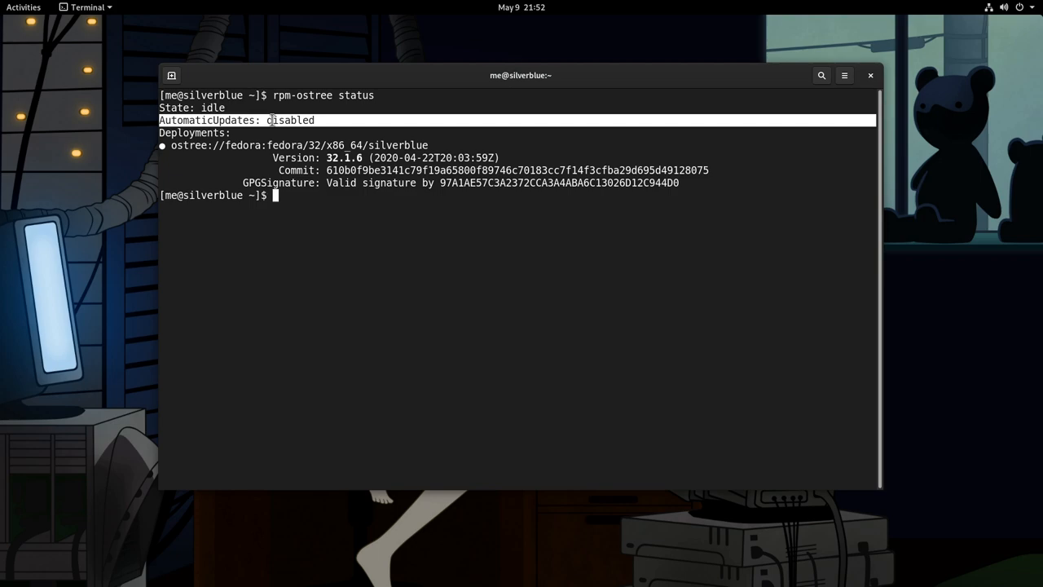
mouse_move(171, 88)
type("su")
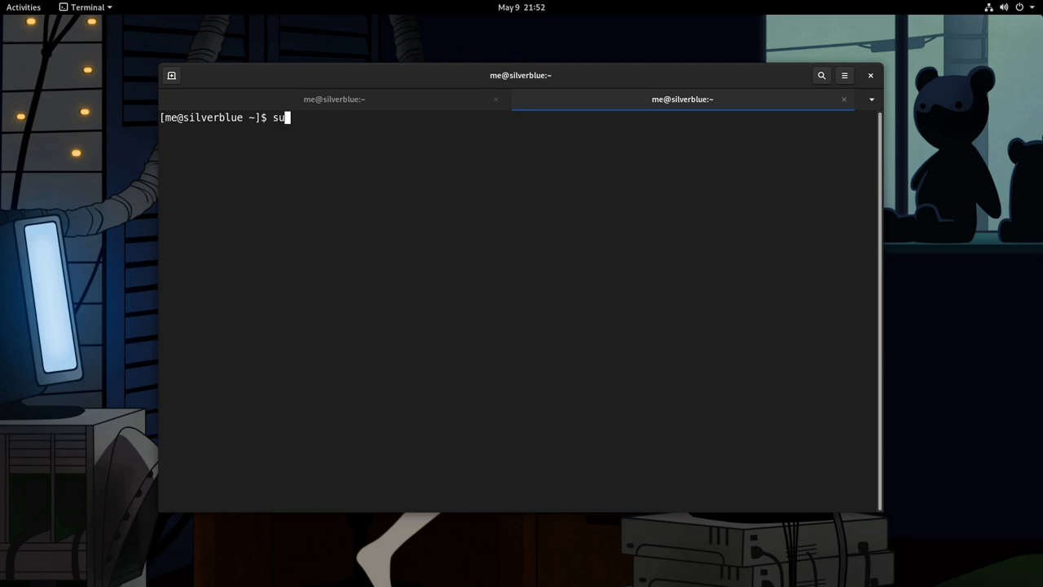
Edit /etc/rpm-ostreed.conf with sudo nano and set AutomaticUpdatePolicy to check
type("do nano /et")
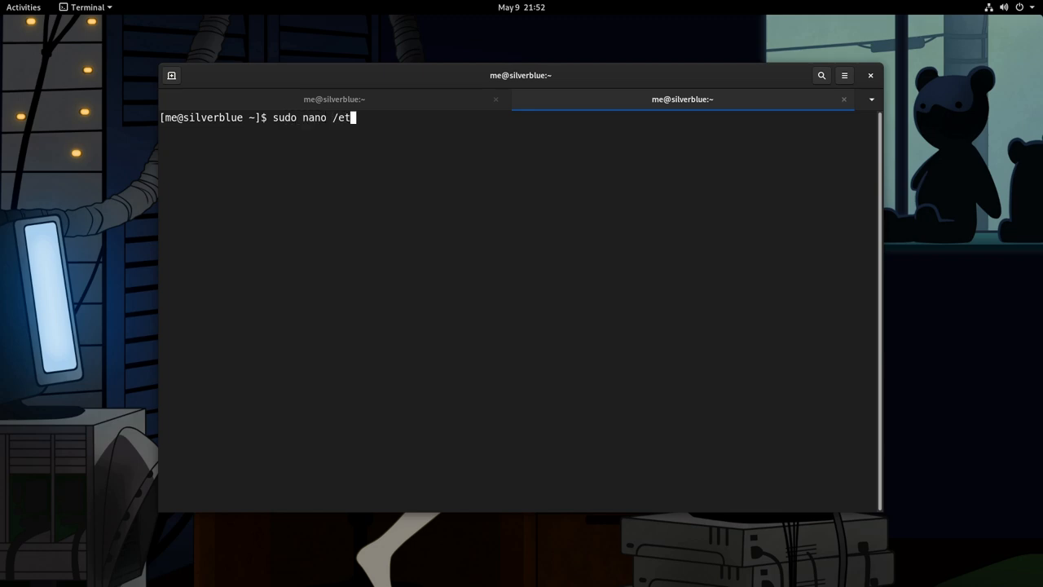
type("c/rpm-ostreed.conf")
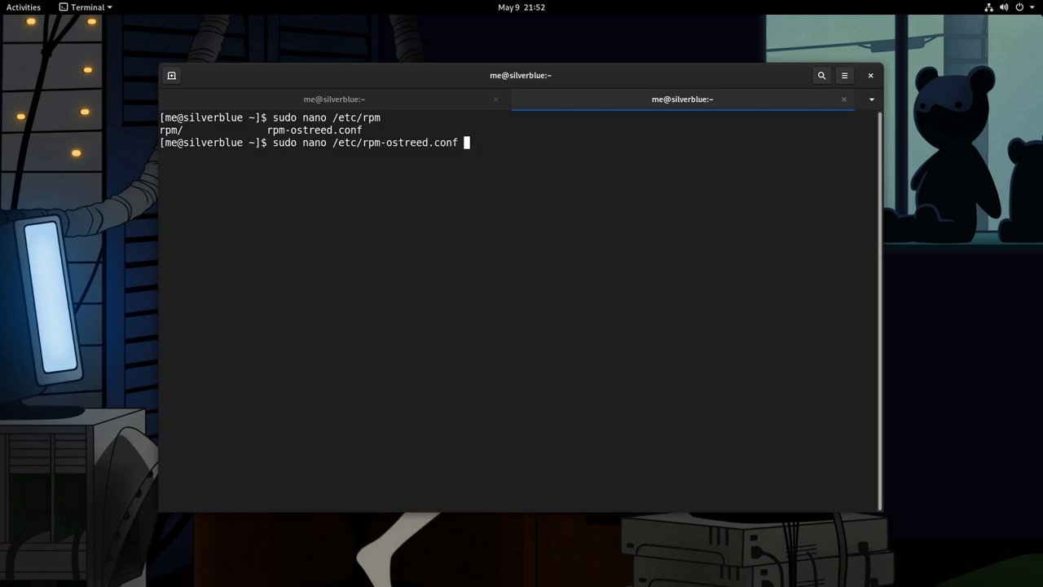
key("Return")
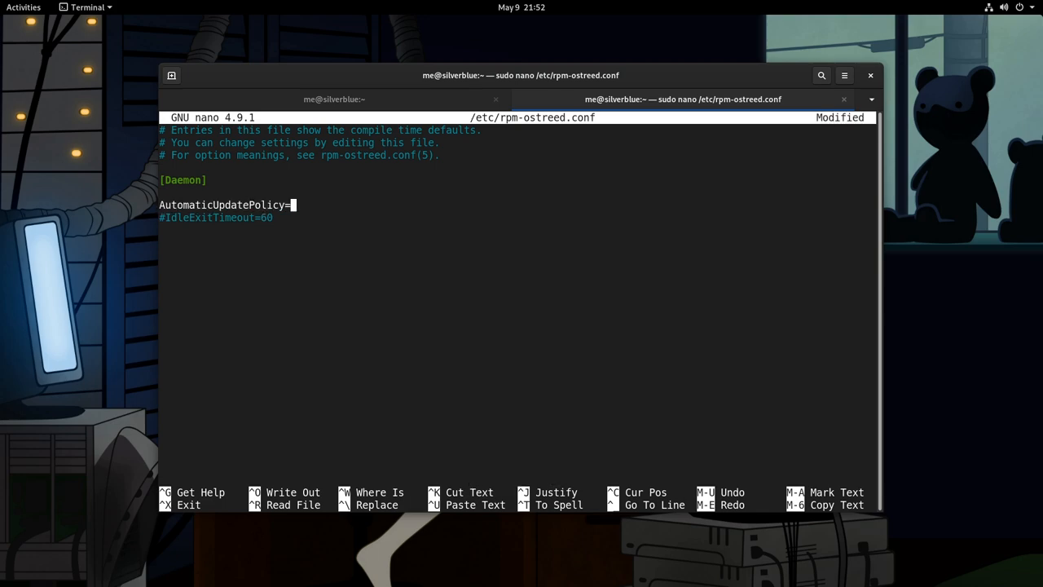
type("check")
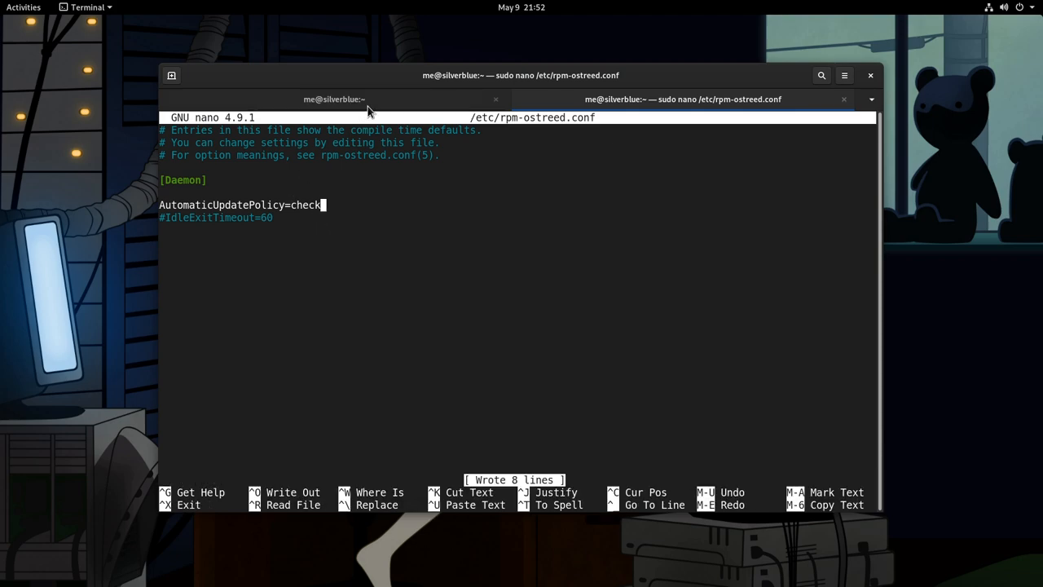
In the first tab, reload the rpm-ostreed service and re-check status, then return to the nano tab
left_click(334, 100)
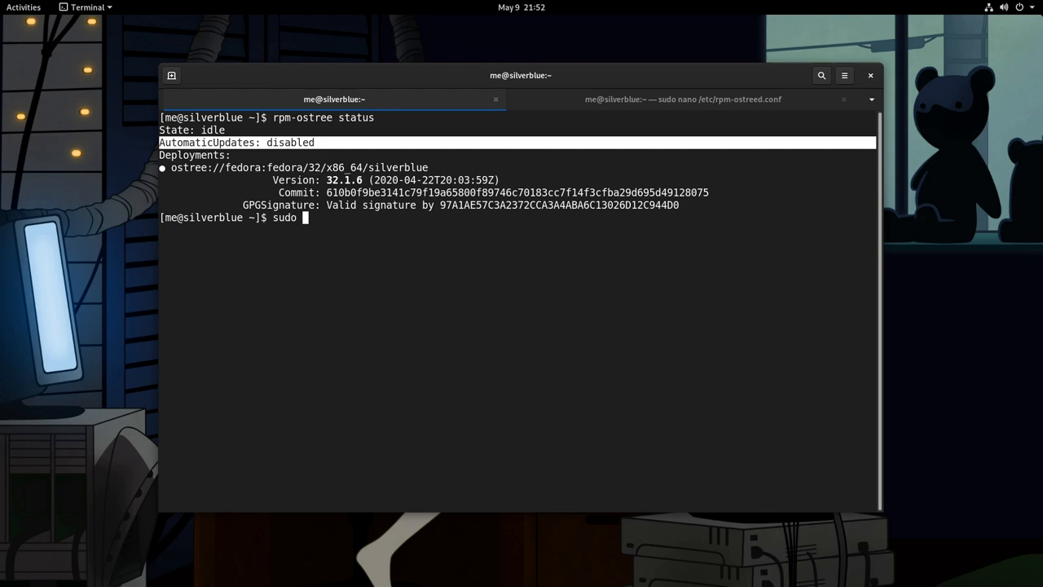
type("systemctl reload rpm-ostreed.service")
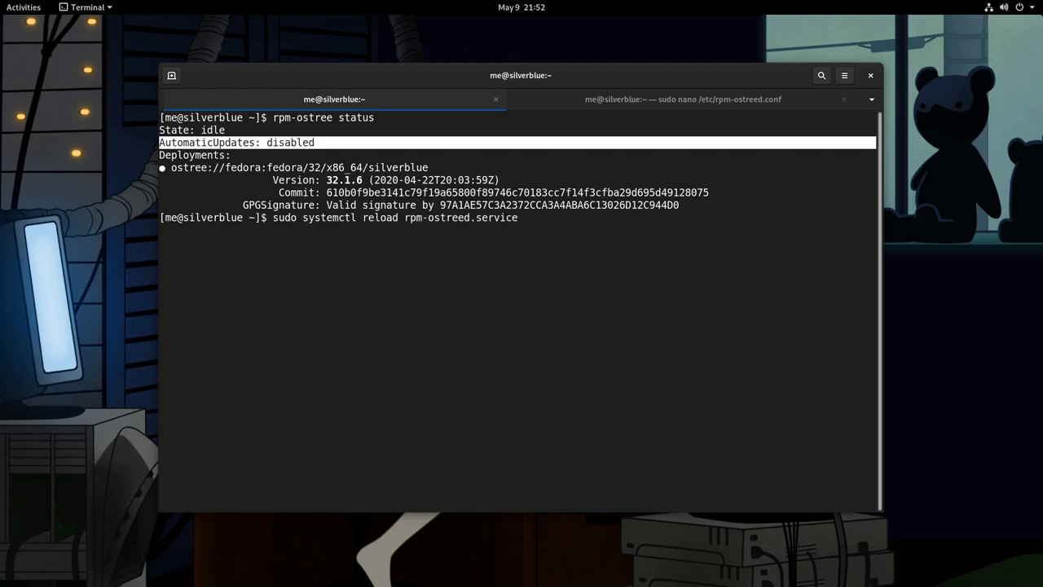
key("Return")
type("rpm-ostree status")
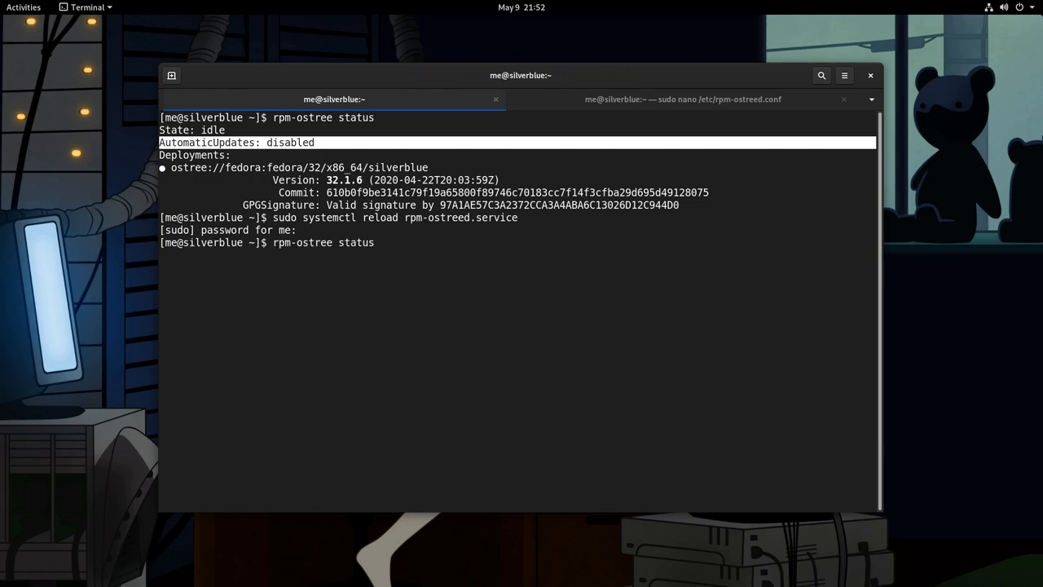
key("Return")
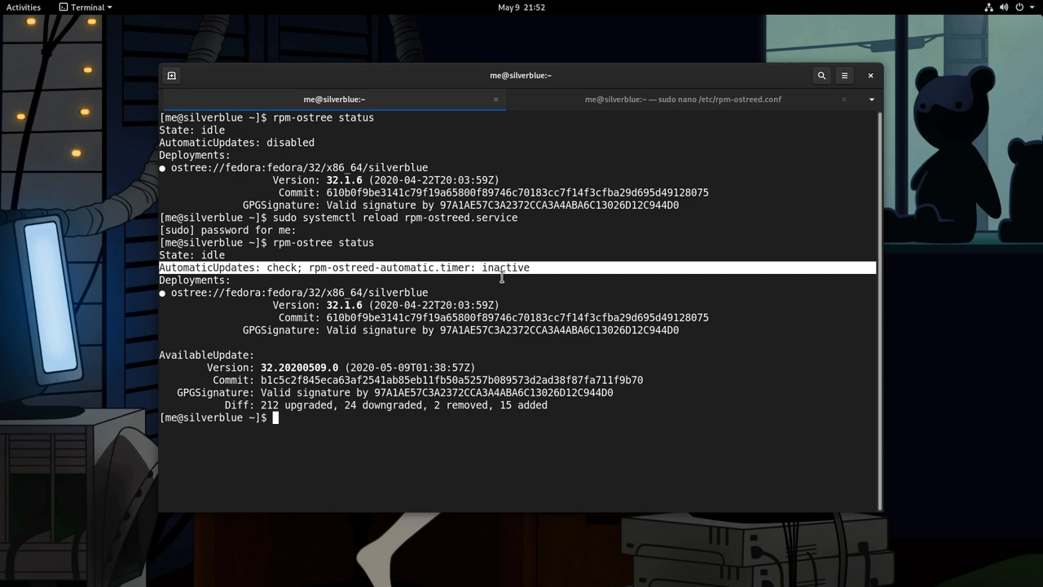
left_click(681, 99)
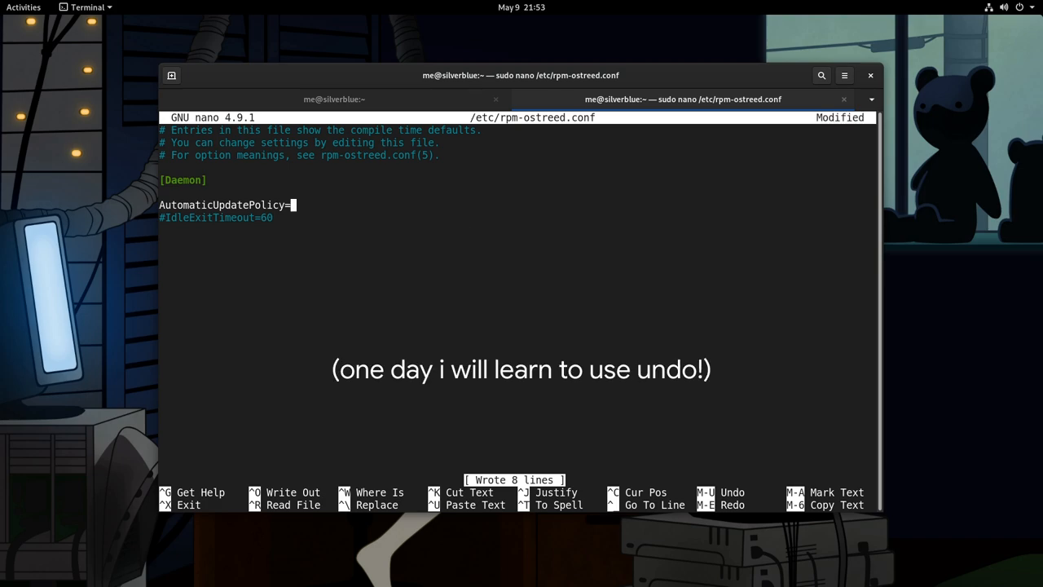
Restore AutomaticUpdatePolicy to none, save the config, and close the editor tab
type("none")
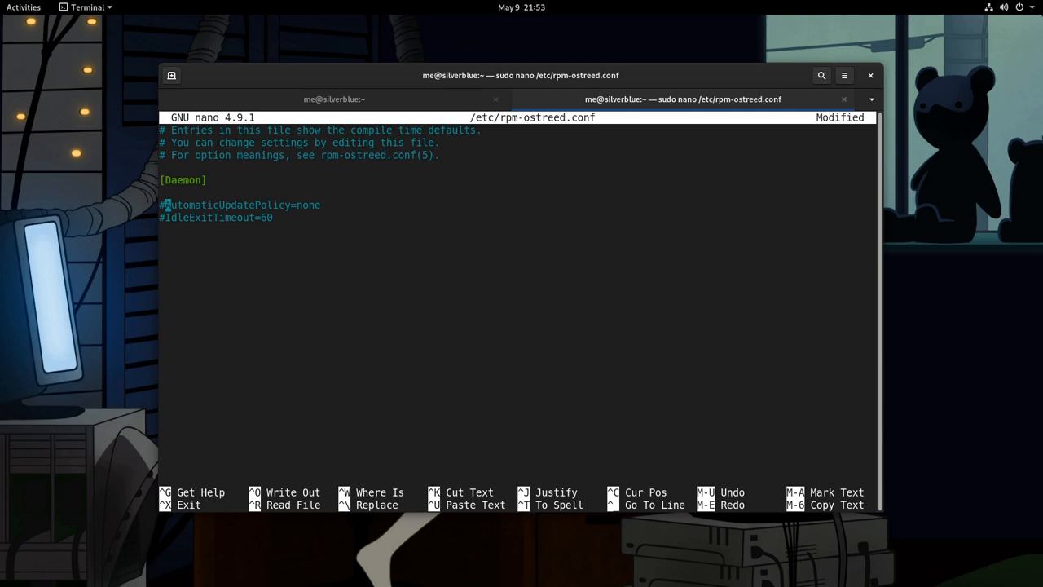
key("ctrl+o")
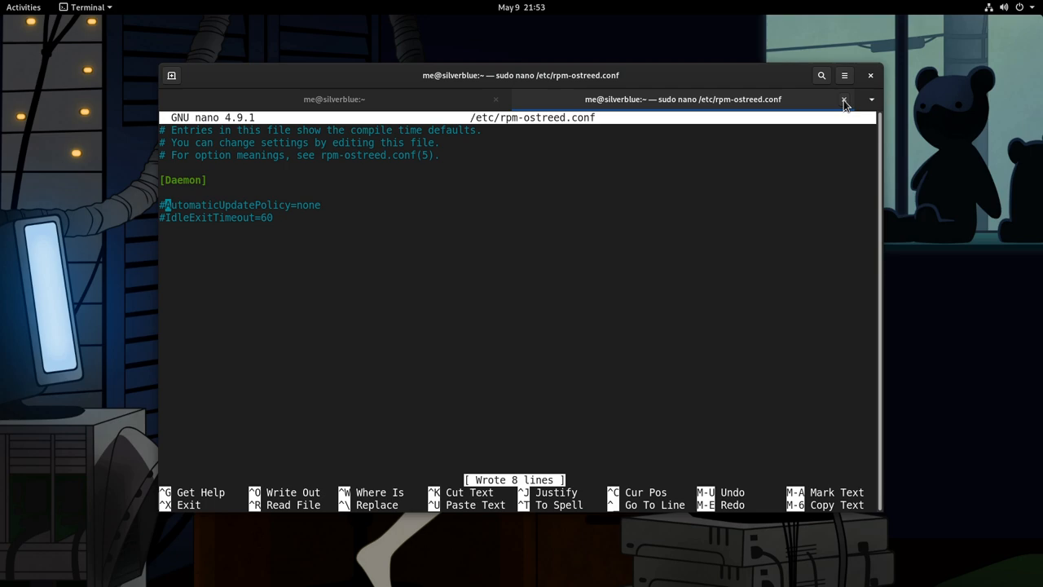
left_click(844, 100)
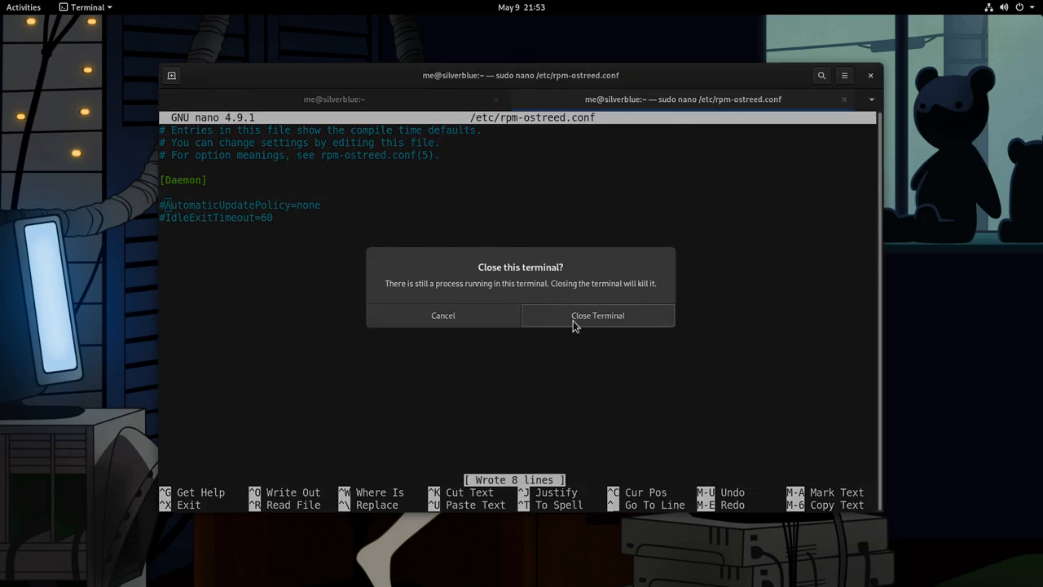
left_click(596, 316)
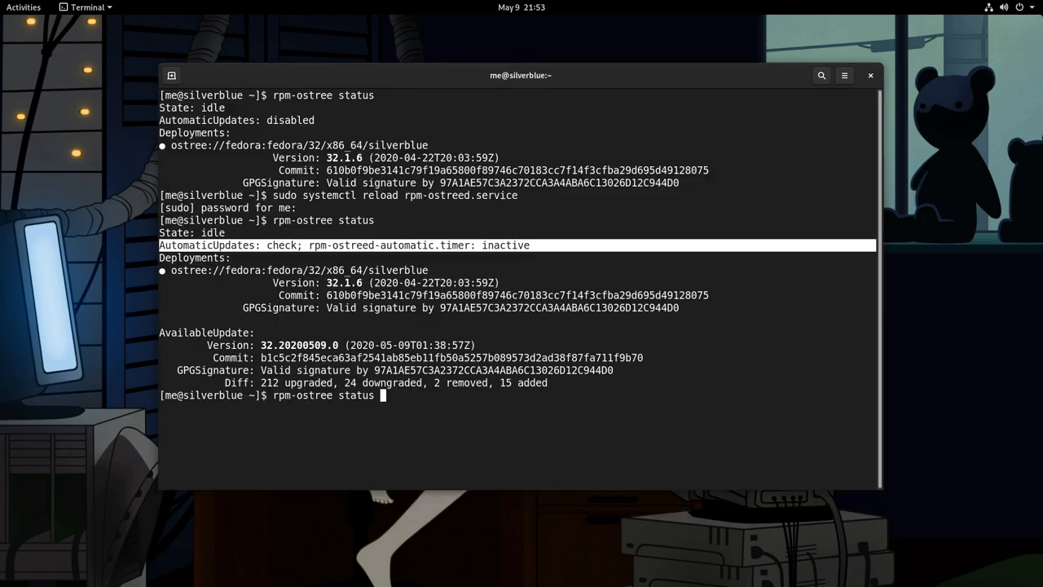
Recall a previous command and clear the remaining terminal screen
key("Return")
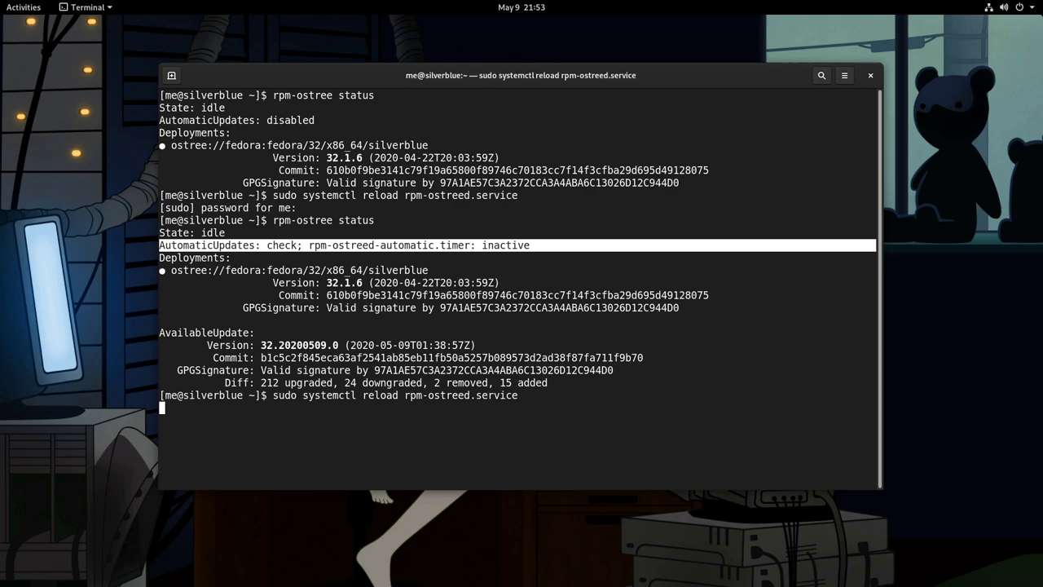
key("Return")
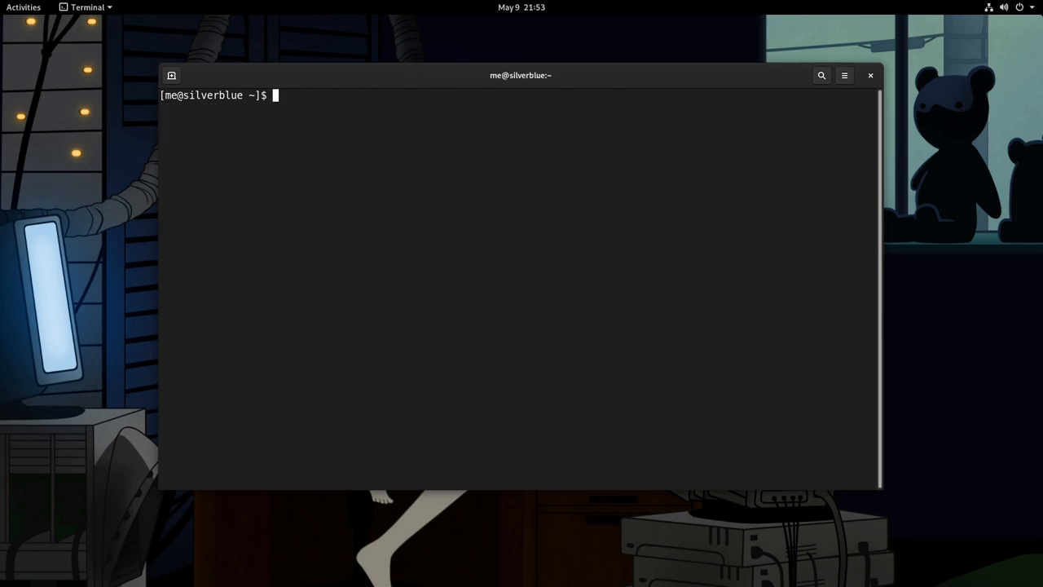
Run rpm-ostree status, confirming updates disabled and only the 32.1.6 deployment
type("rpm-ostree status")
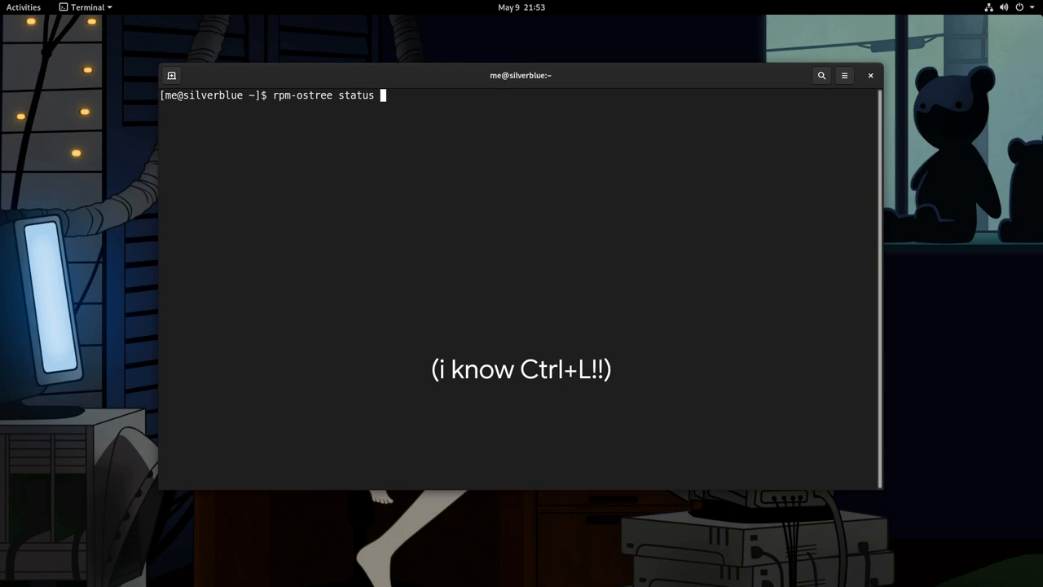
key("Return")
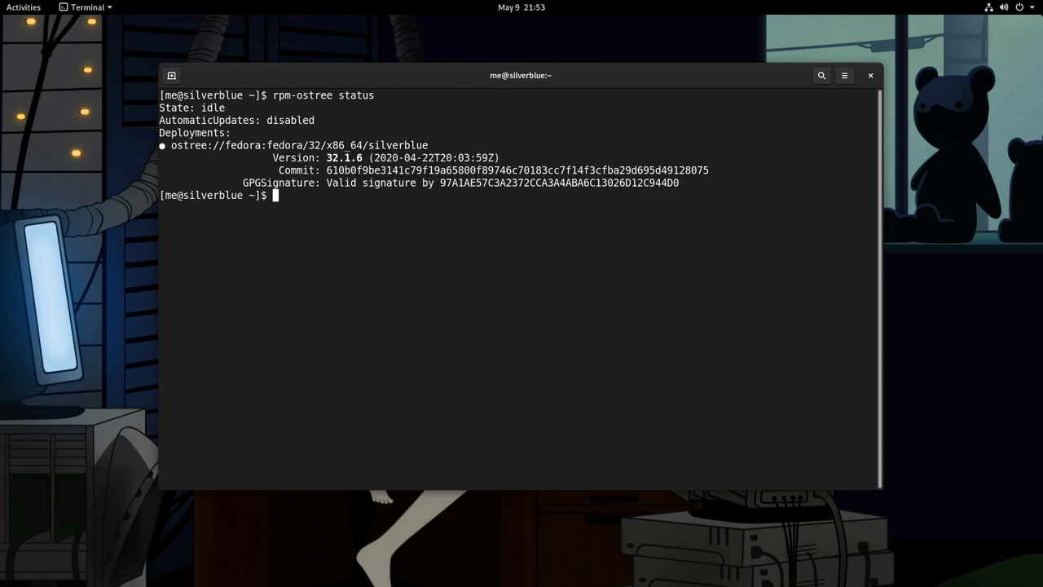
mouse_move(352, 203)
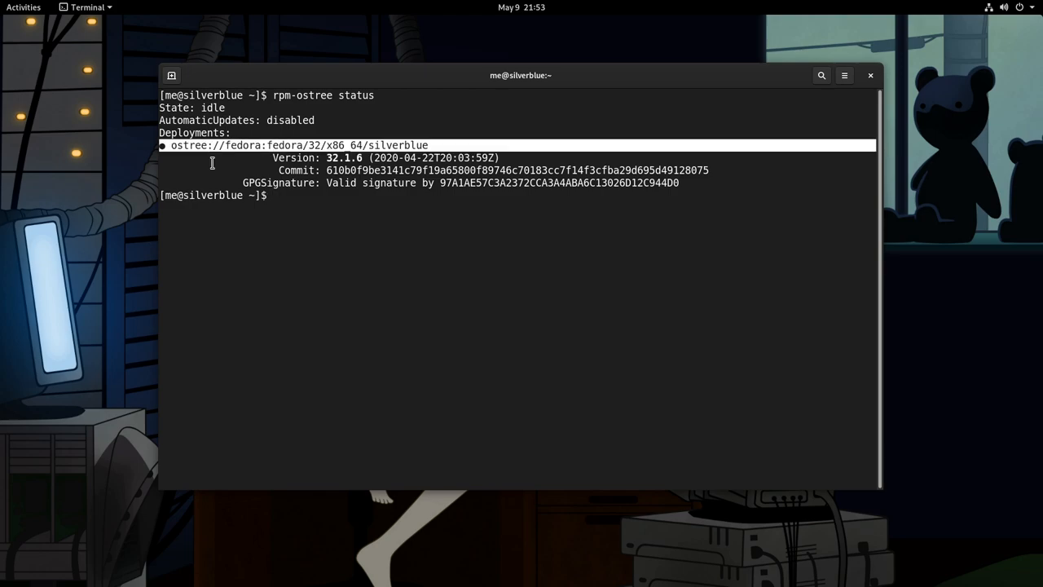
mouse_move(166, 148)
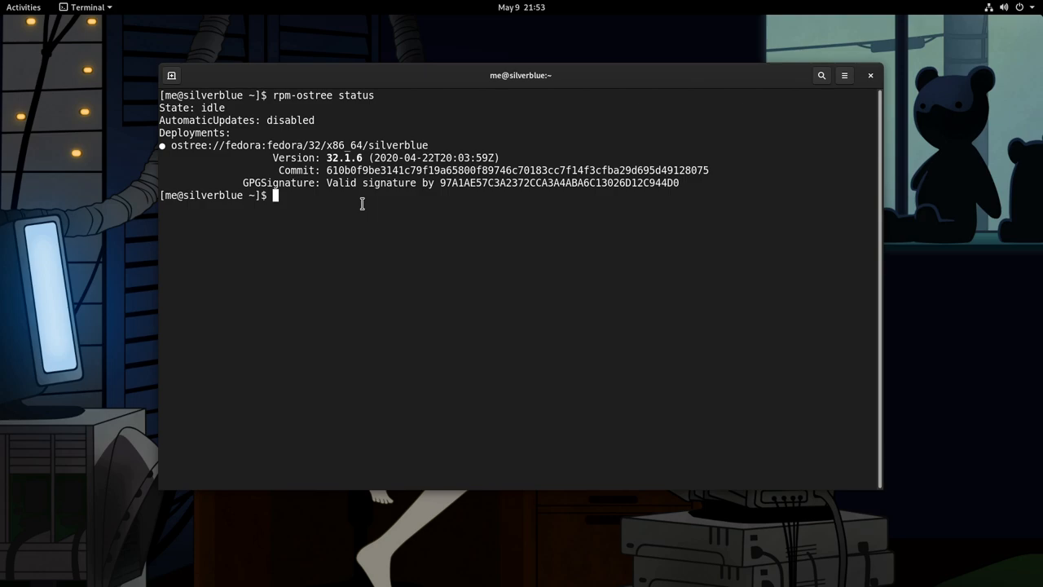
Run rpm-ostree update to fetch the new system deployment, then clear the prompt
type("rpm-")
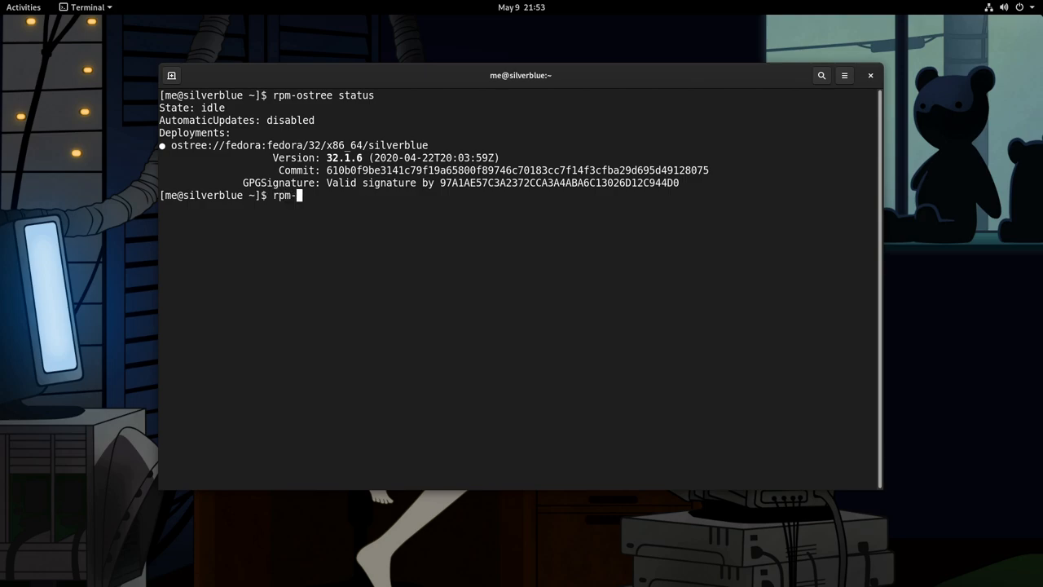
type("ostree update")
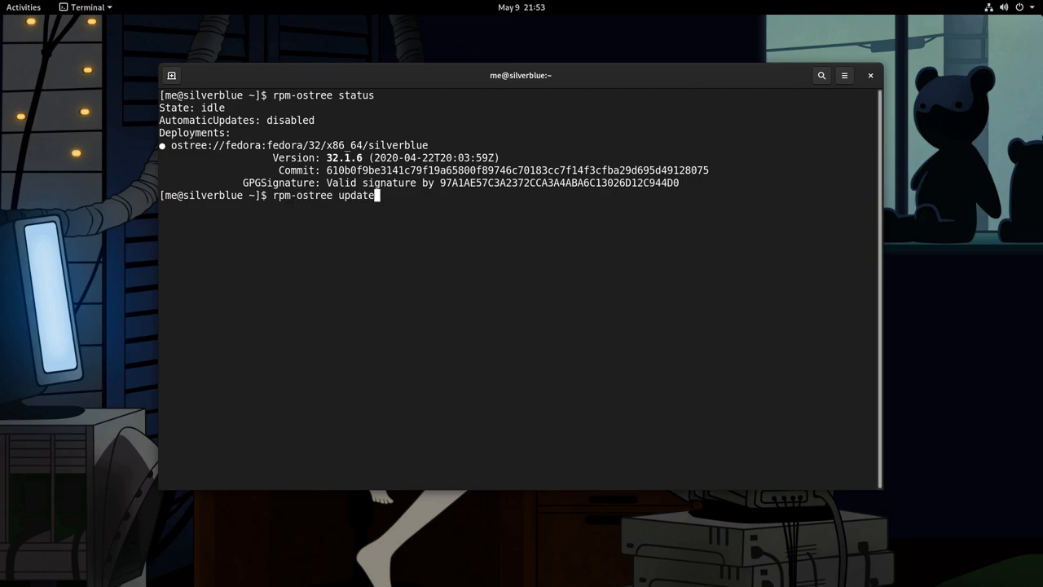
key("Return")
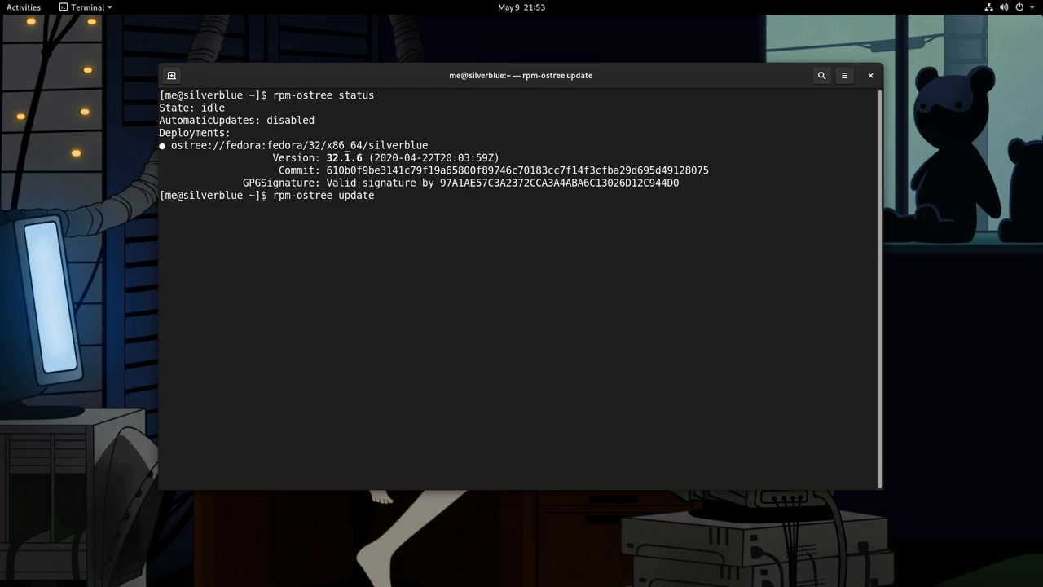
key("Return")
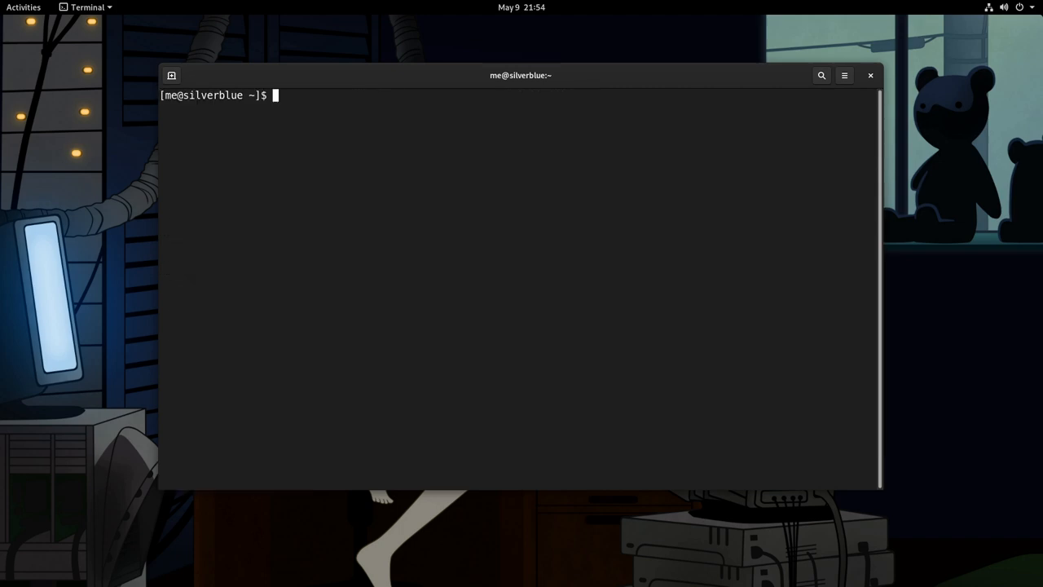
Run rpm-ostree status and highlight the new pending 32.20200509.0 deployment entry
type("rpm-ostree update")
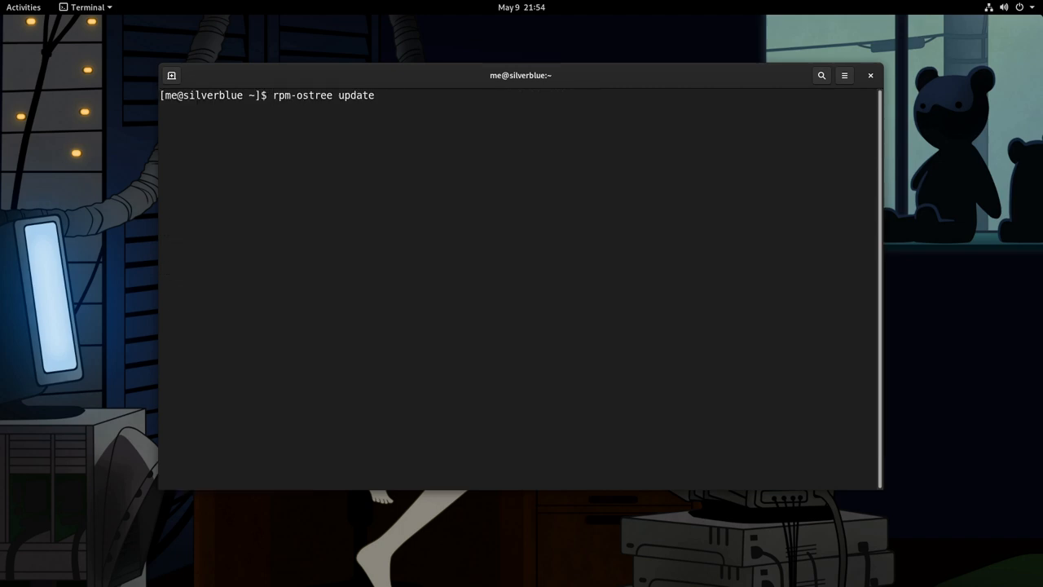
type("status")
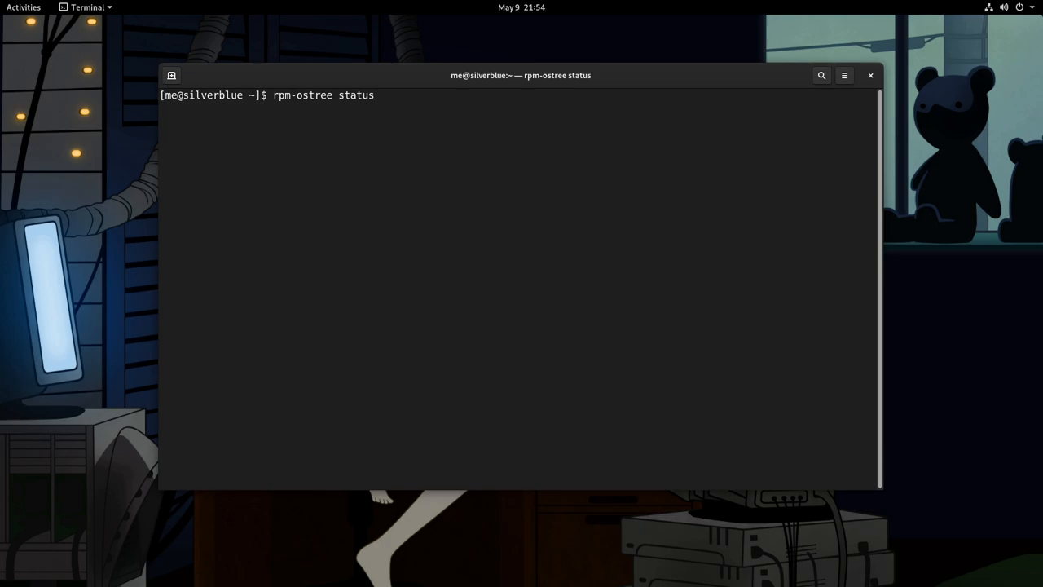
key("Return")
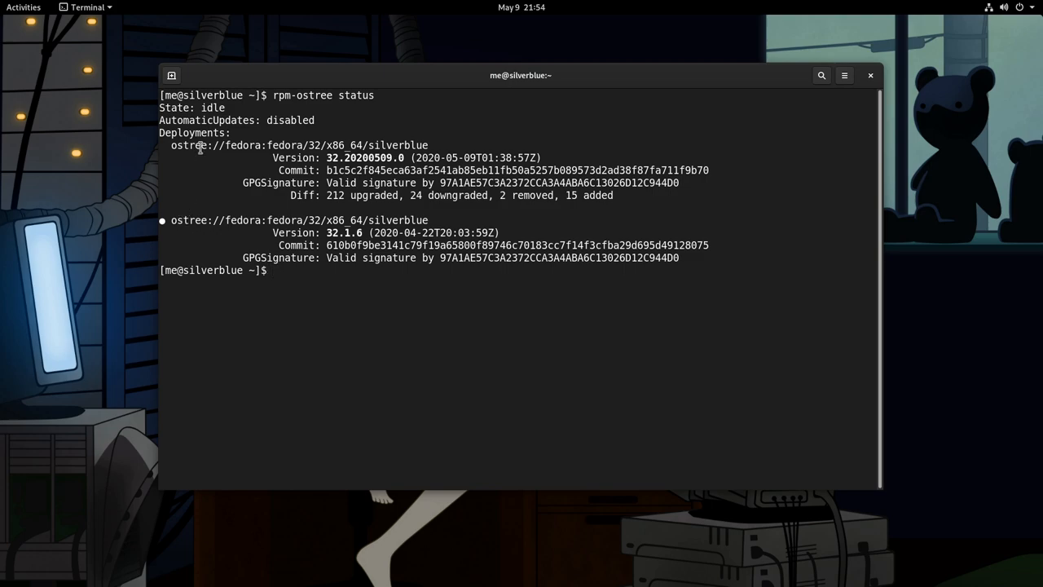
double_click(300, 145)
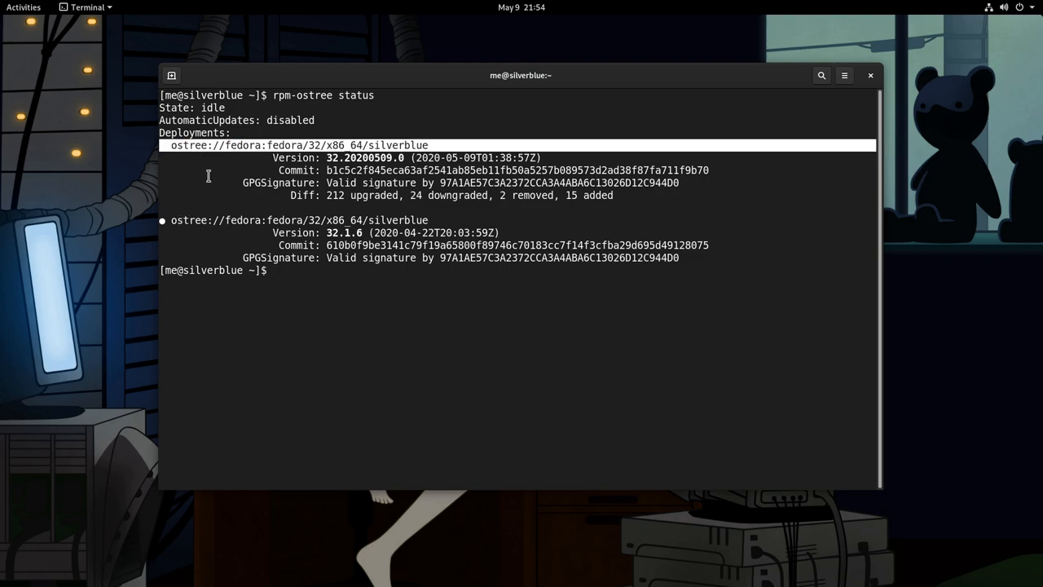
mouse_move(279, 212)
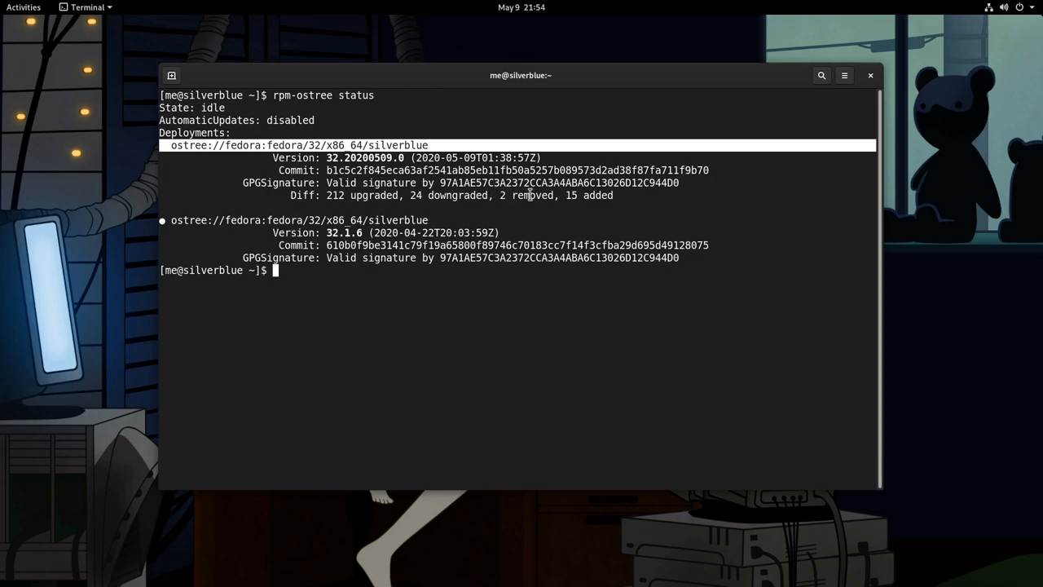
mouse_move(550, 224)
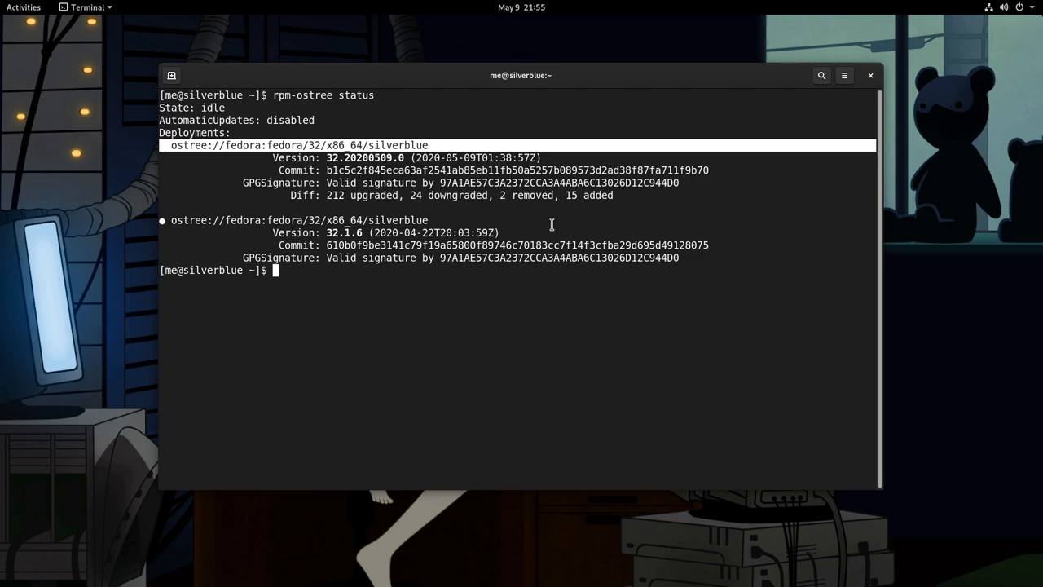
mouse_move(4, 90)
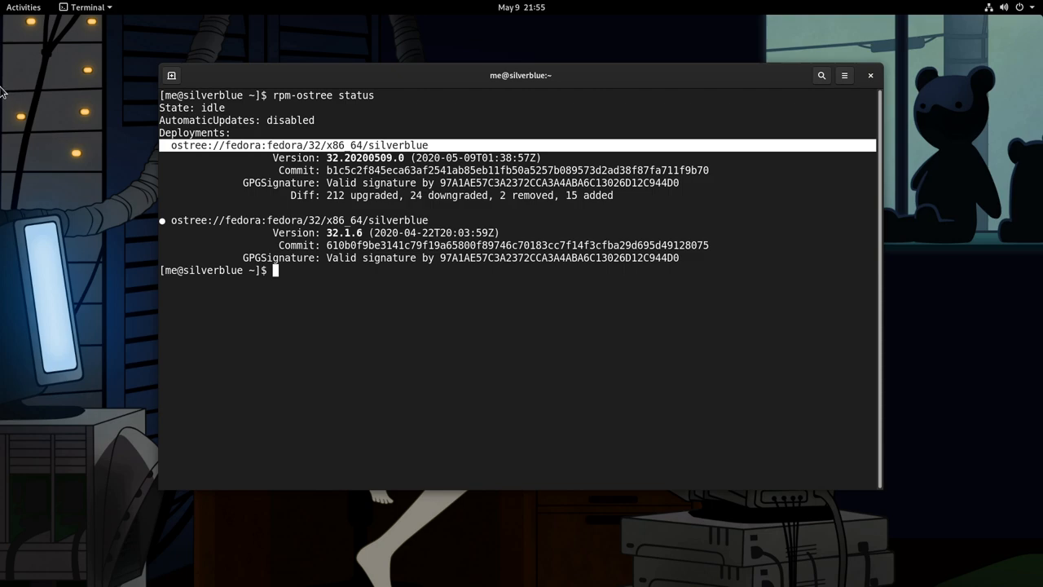
Launch Files, go to /ostree/ and browse into boot.1/fedora
left_click(23, 6)
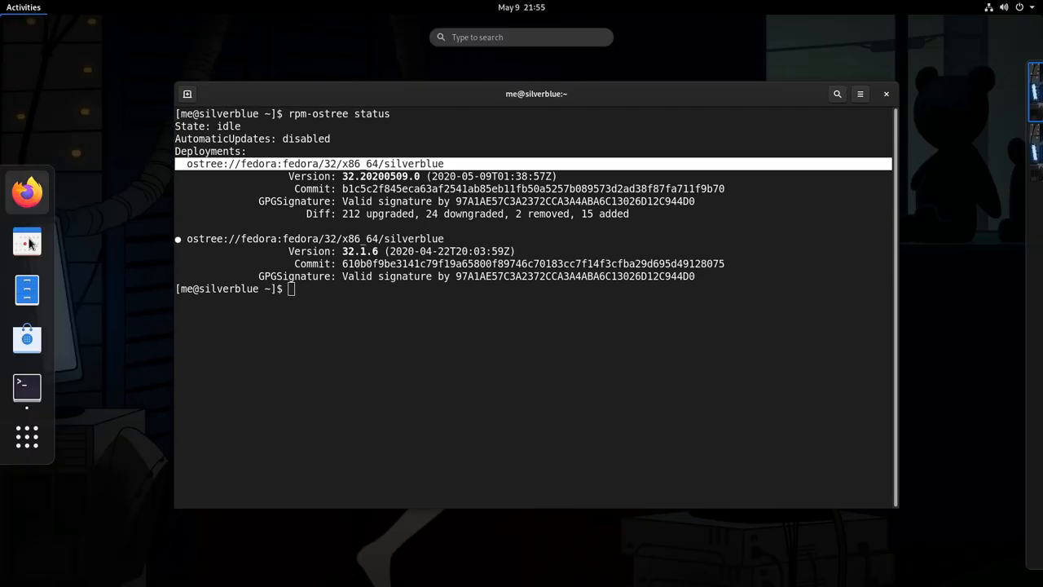
left_click(26, 290)
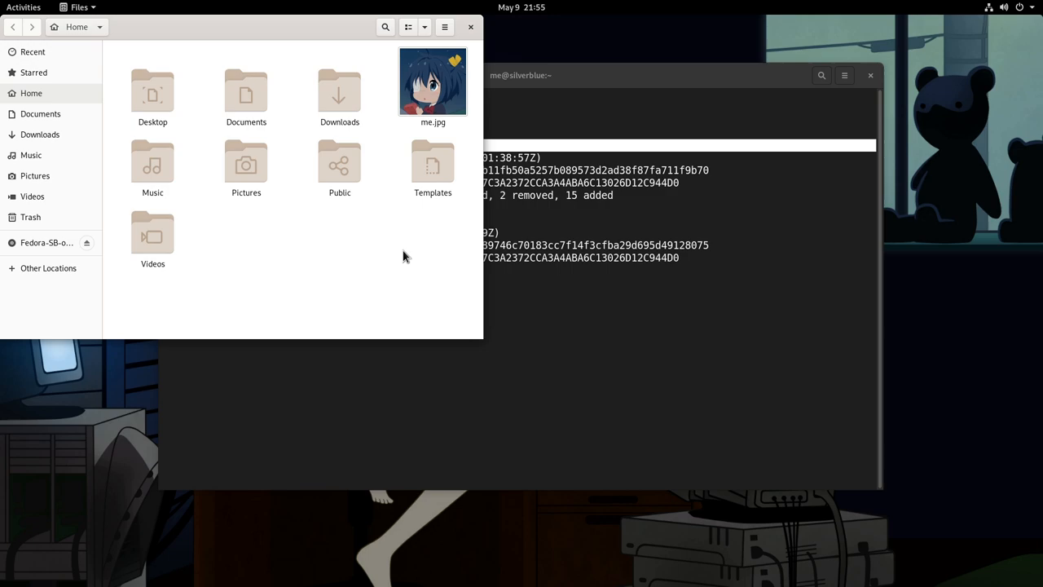
mouse_move(407, 277)
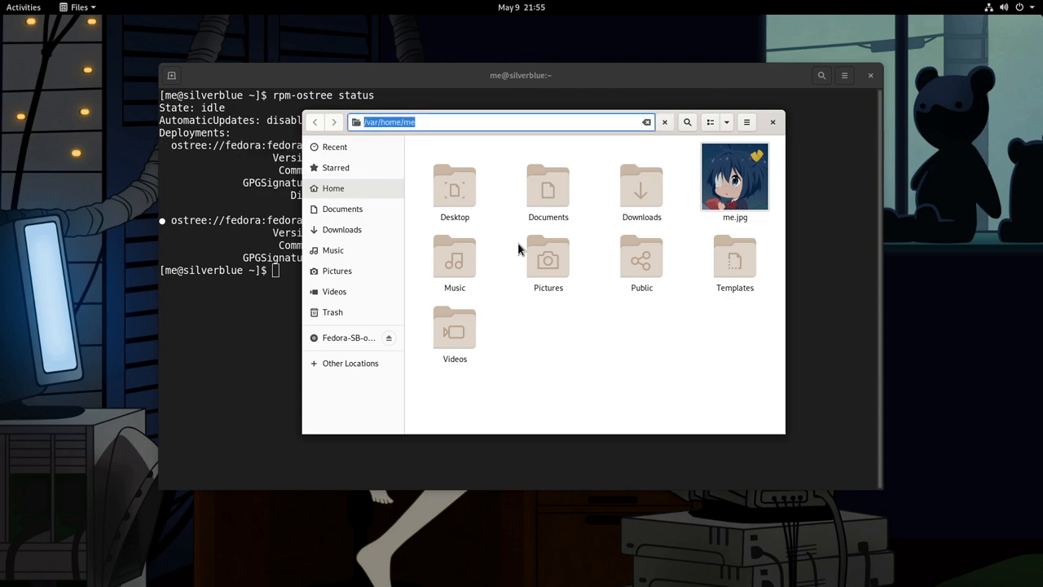
type("/ostree/")
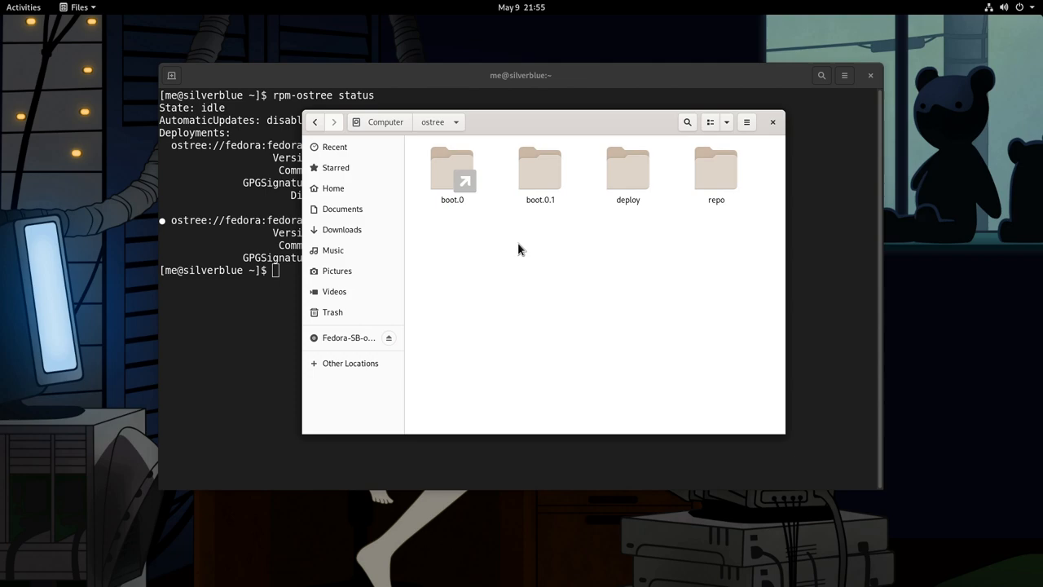
left_click(540, 168)
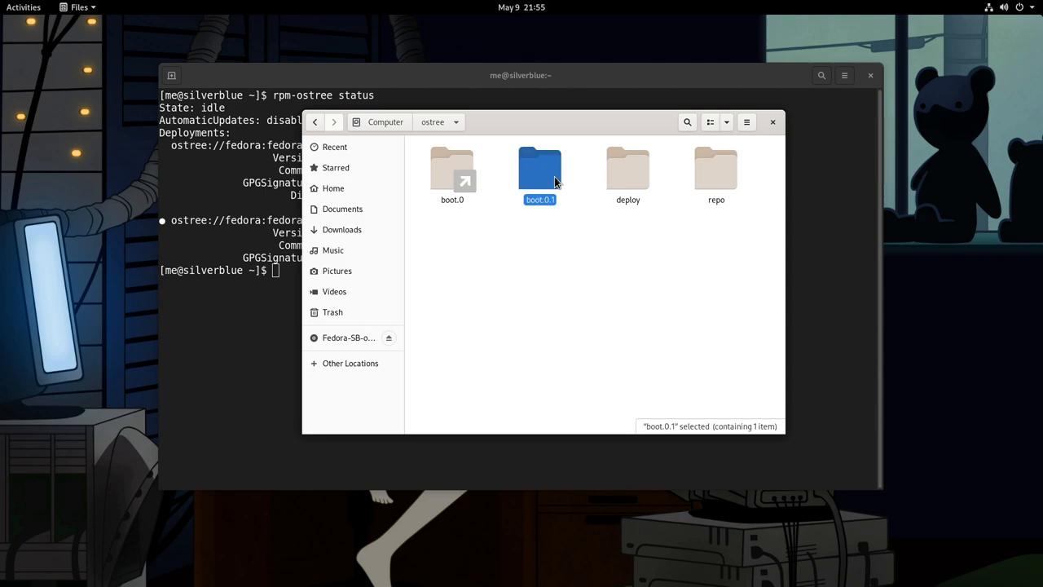
double_click(537, 167)
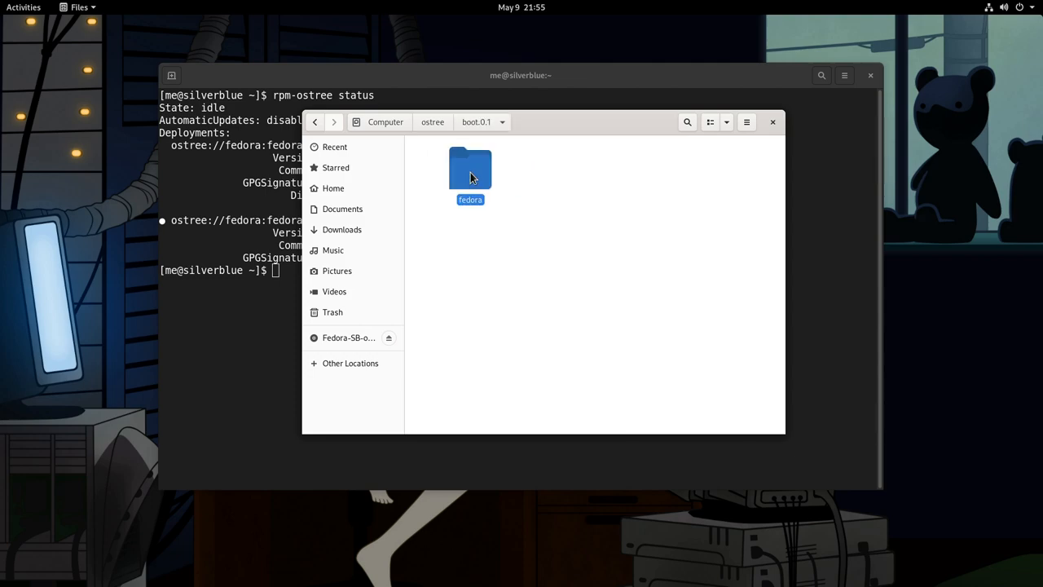
double_click(469, 166)
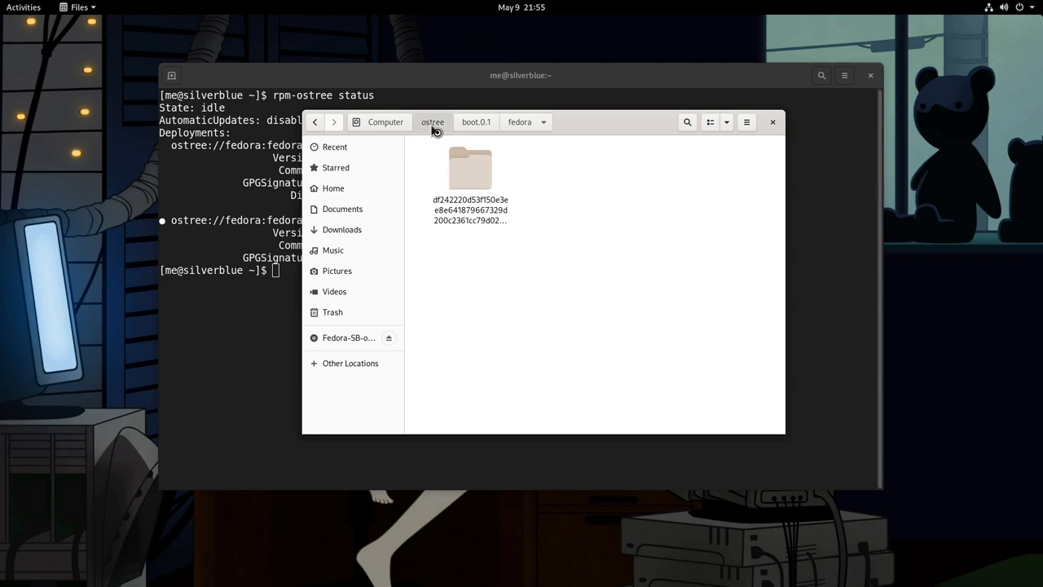
Browse into /ostree/deploy/fedora/deploy and select the 32.1.6 deployment folder
double_click(470, 167)
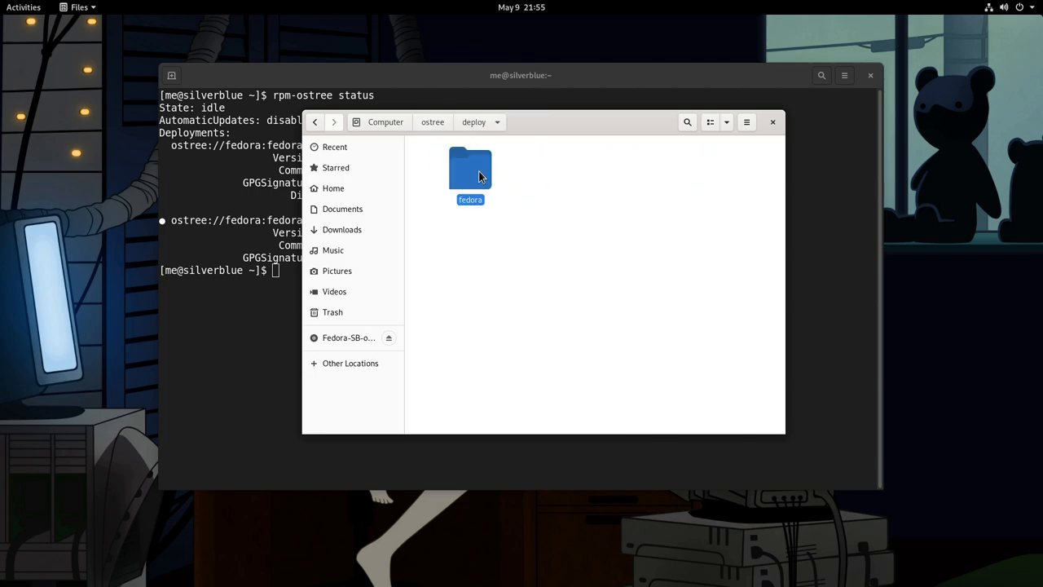
double_click(470, 166)
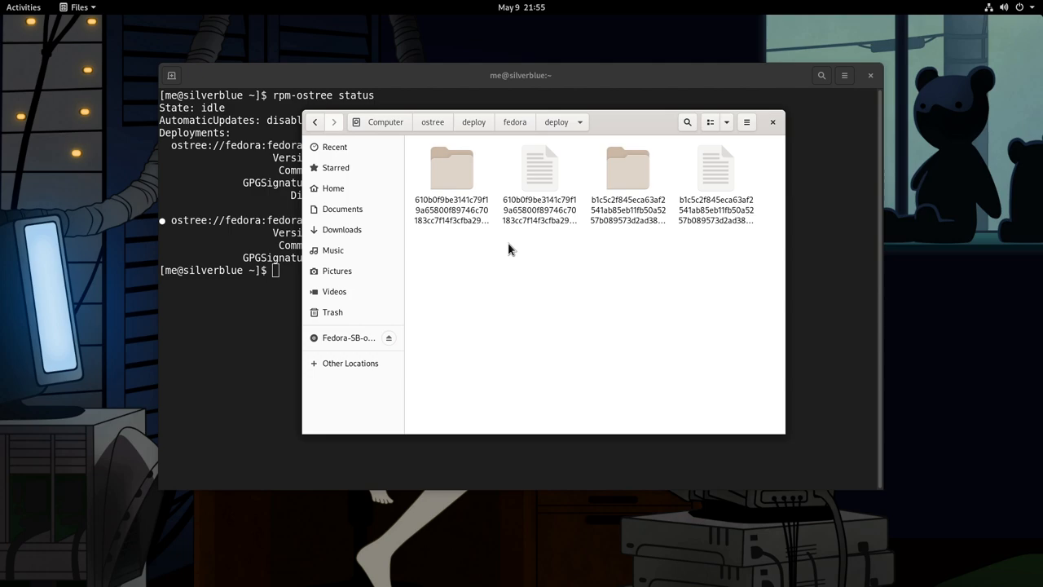
left_click(451, 167)
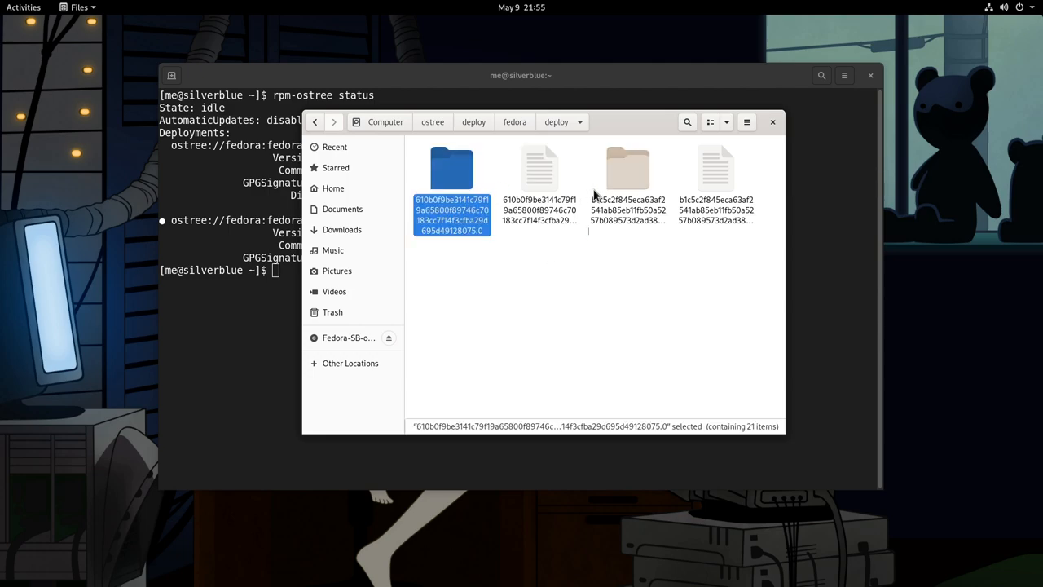
mouse_move(616, 257)
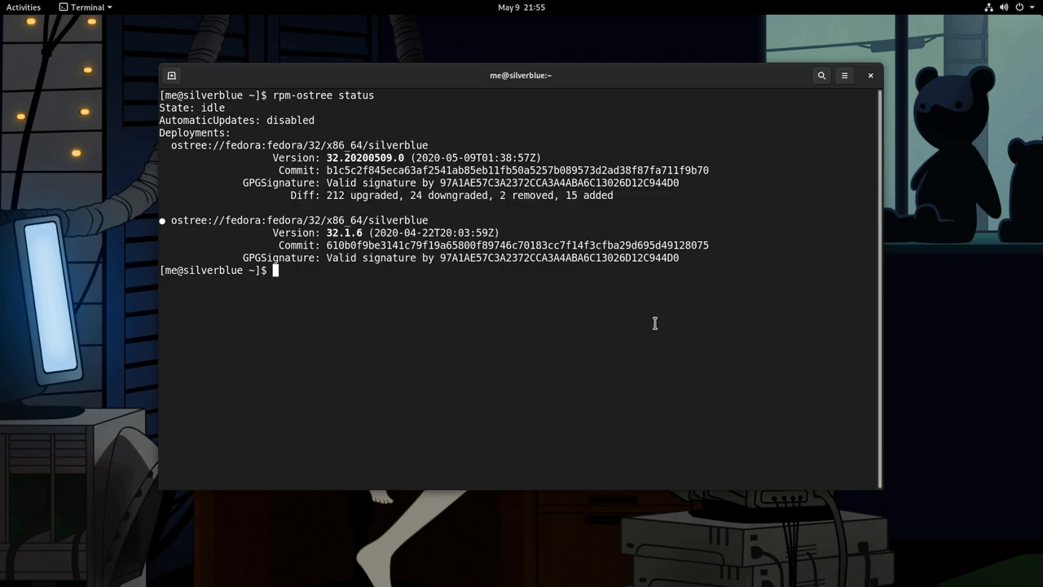
Run reboot to restart into the boot menu listing both Fedora deployments
type("reboot")
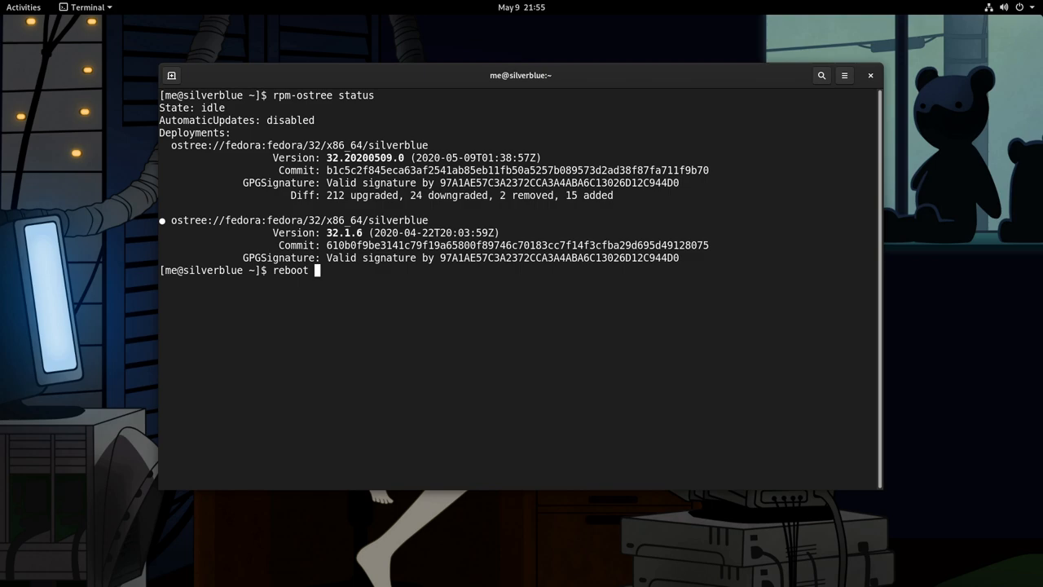
key("Return")
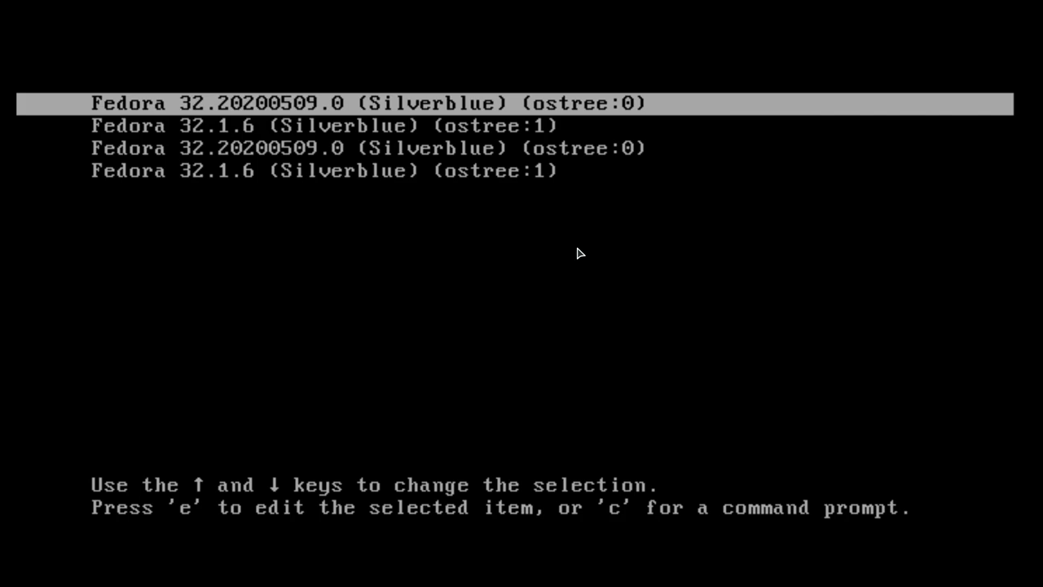
Compare the Fedora 32.1.6 and 32.20200509.0 entries, then edit Fedora 32.20200509.0's boot commands
key("Down")
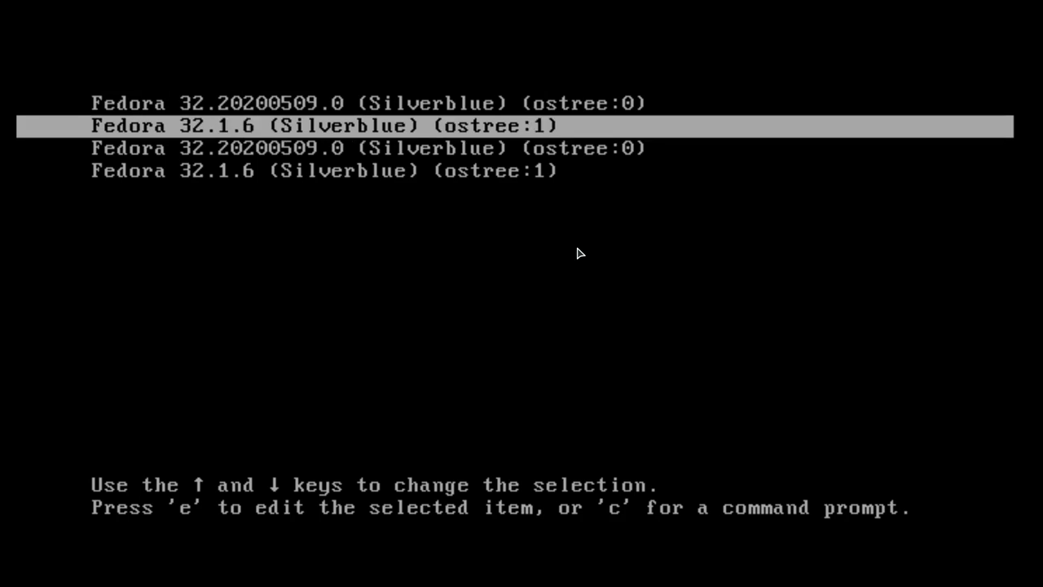
key("Up")
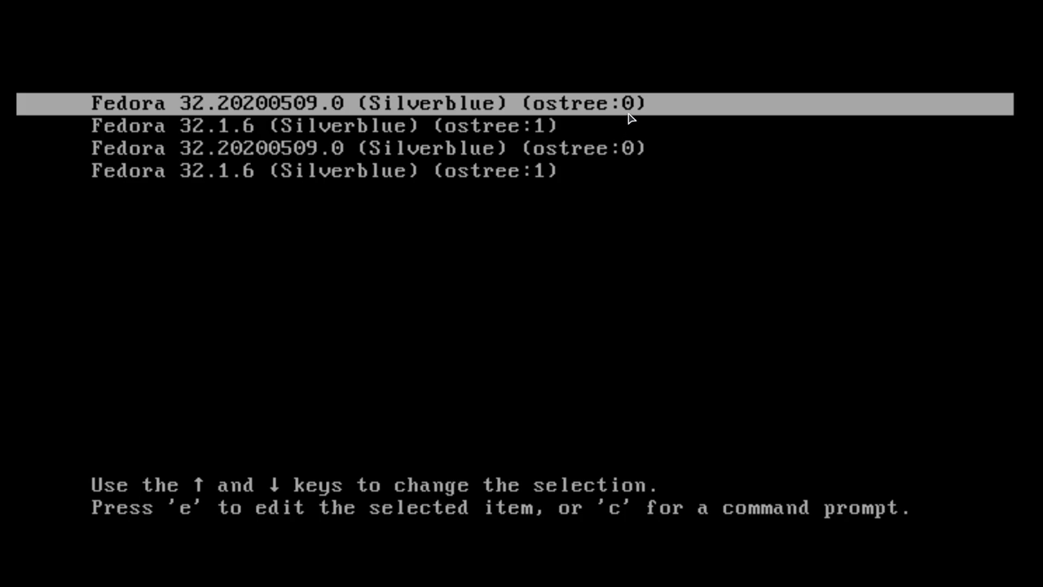
key("Down")
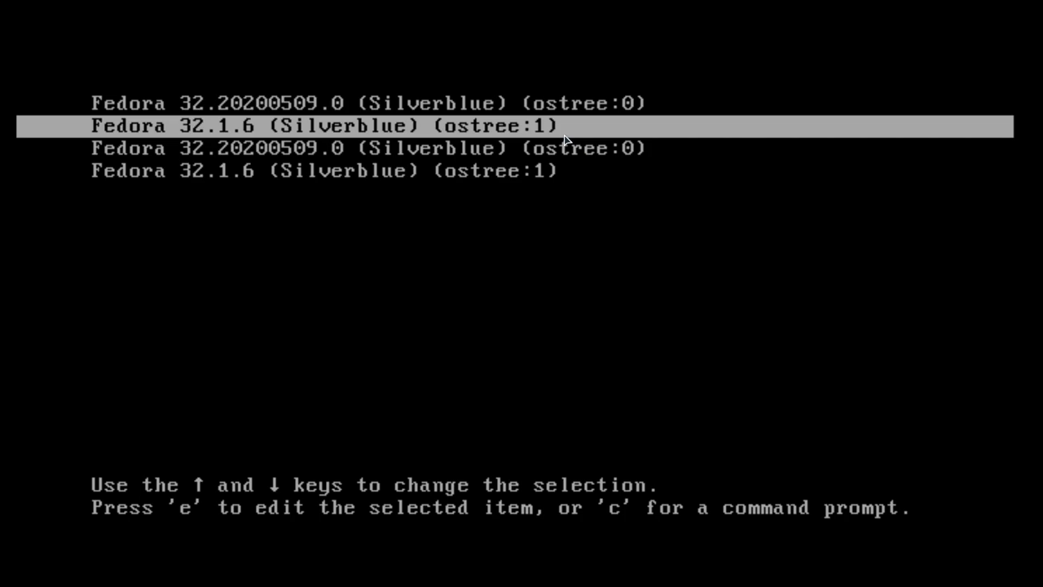
key("Down")
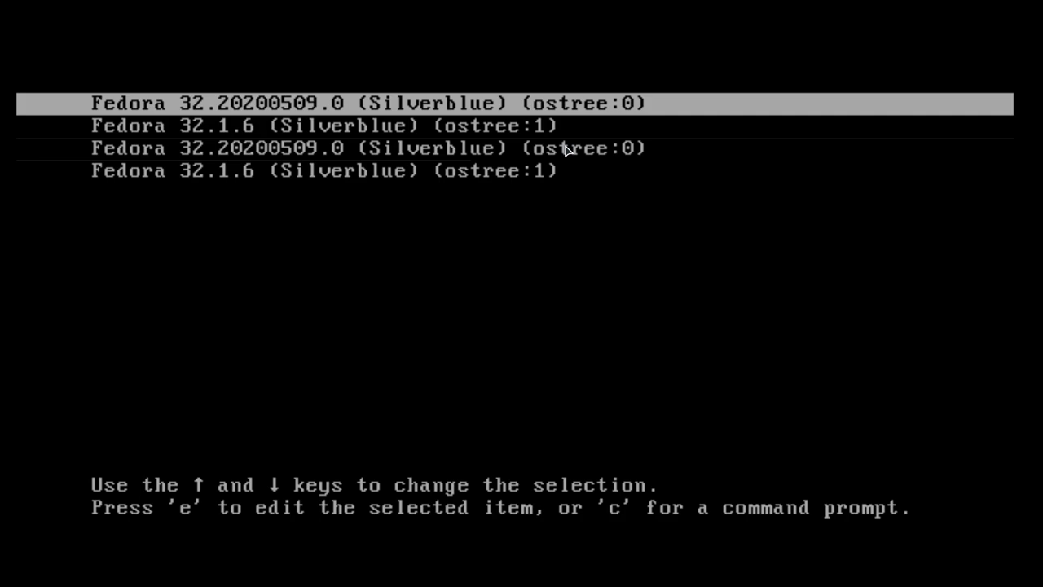
key("e")
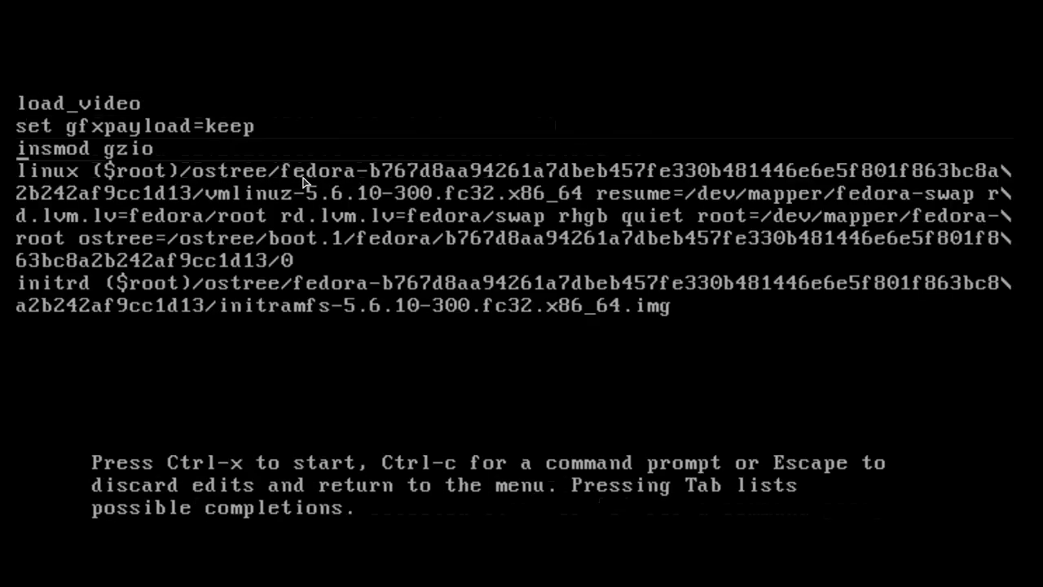
mouse_move(480, 164)
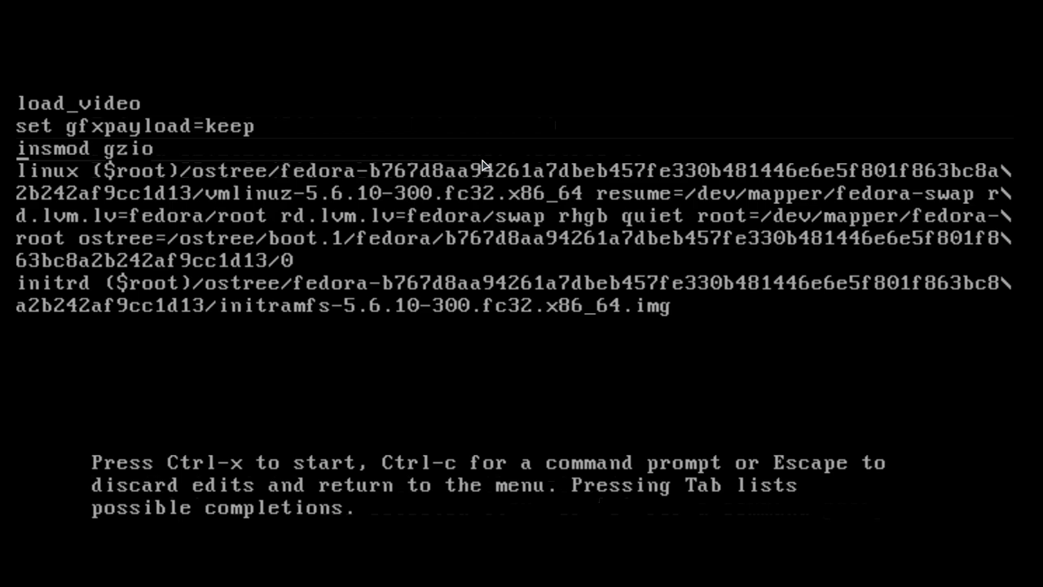
Leave the edit screen and boot the Fedora 32.20200509.0 deployment to the login screen
key("Escape")
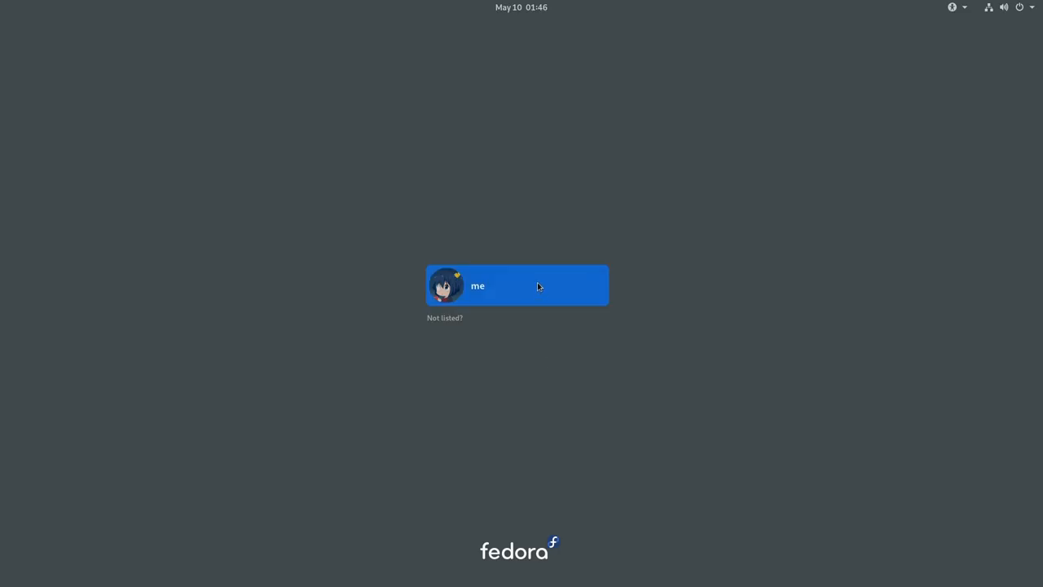
Select the user account, enter the password and reach the GNOME desktop
left_click(517, 285)
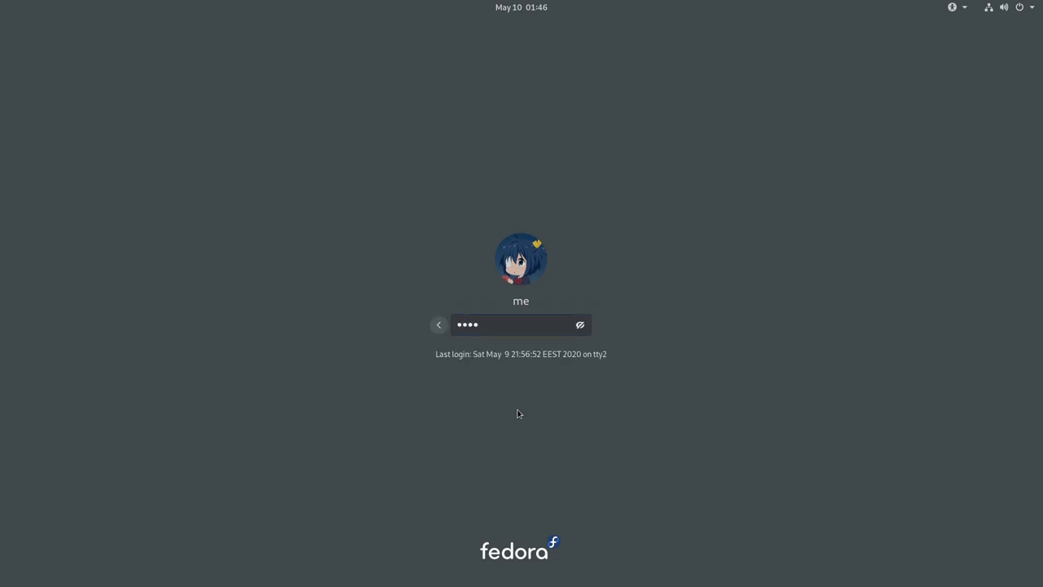
key("Return")
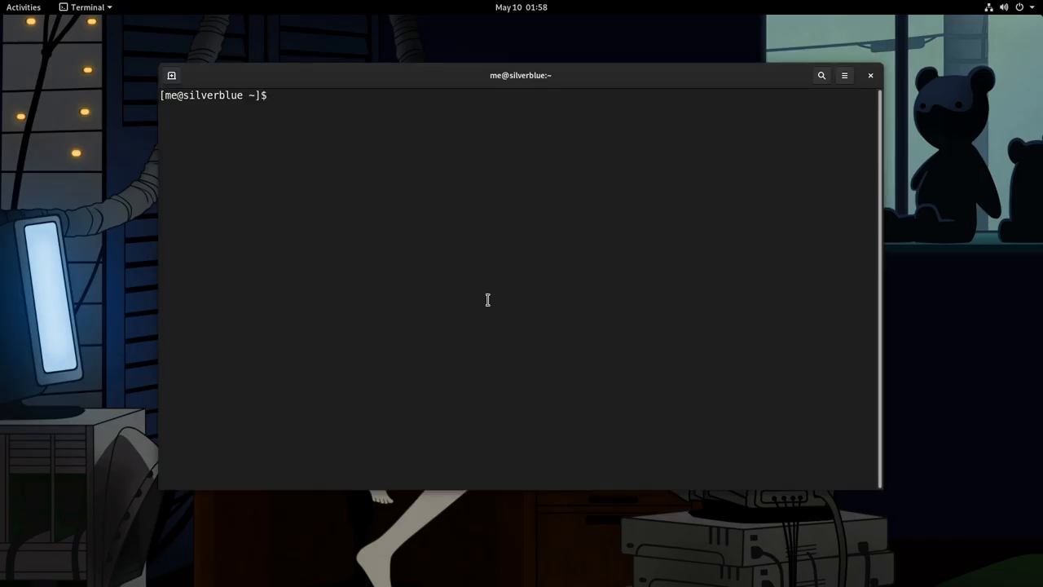
Run rpm-ostree status showing 32.20200509.0 booted above 32.1.6
type("rpm-ostree stat")
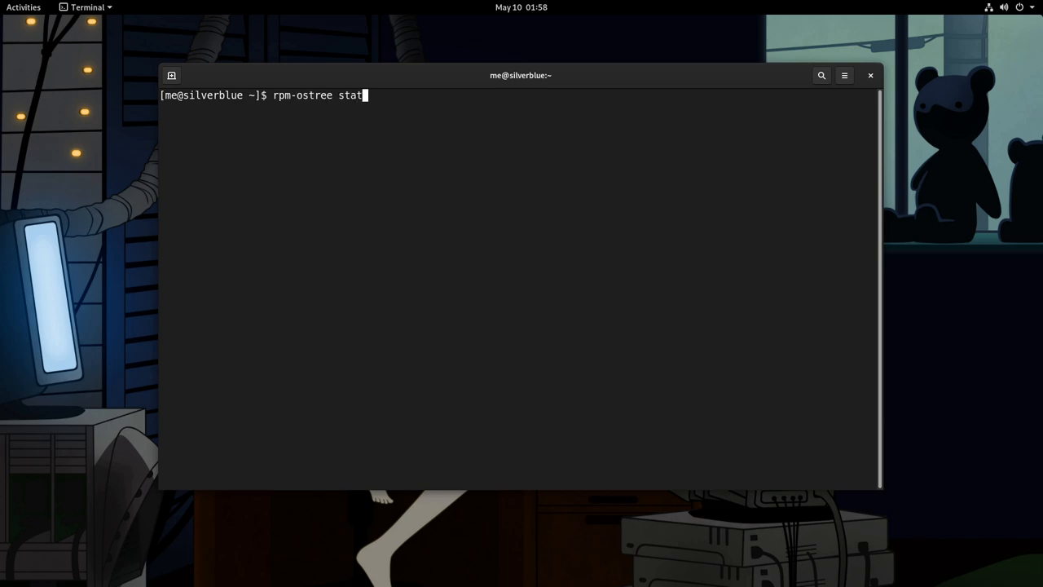
key("Return")
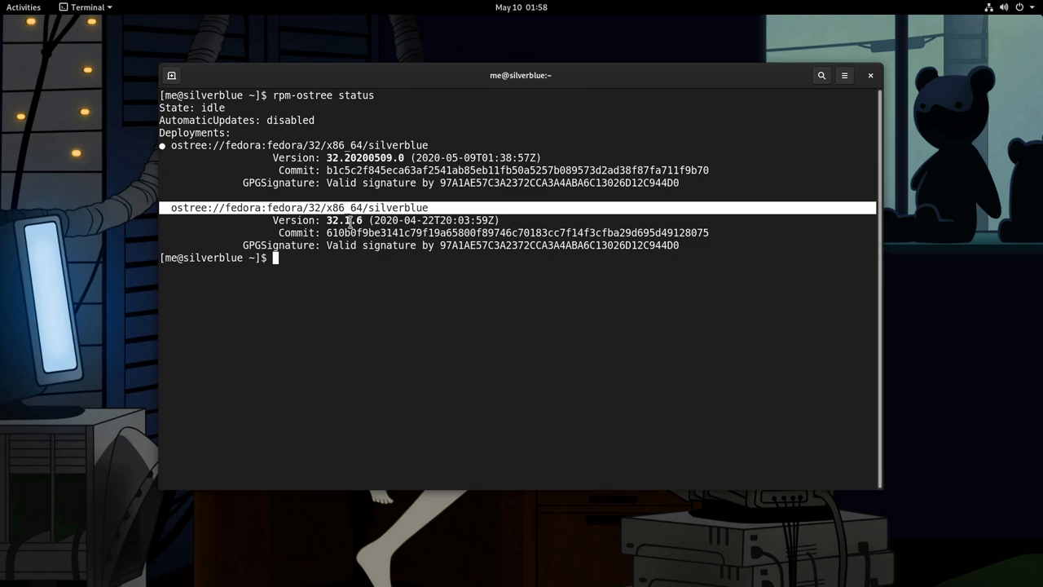
mouse_move(368, 150)
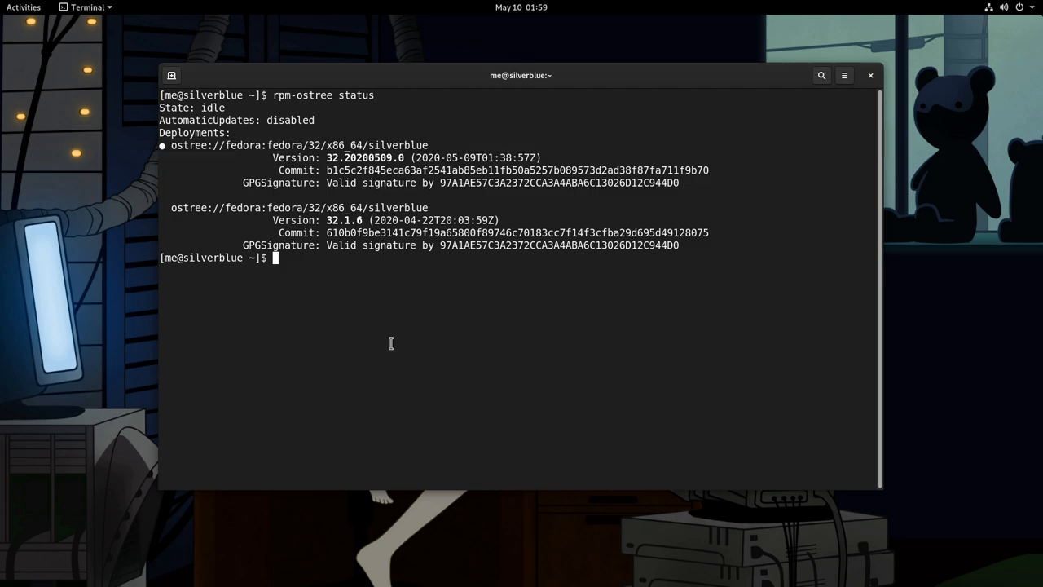
Run rpm-ostree db diff between the 32.1.6 and 32.20200509.0 commit hashes and review the package changes
type("rpm-ostree")
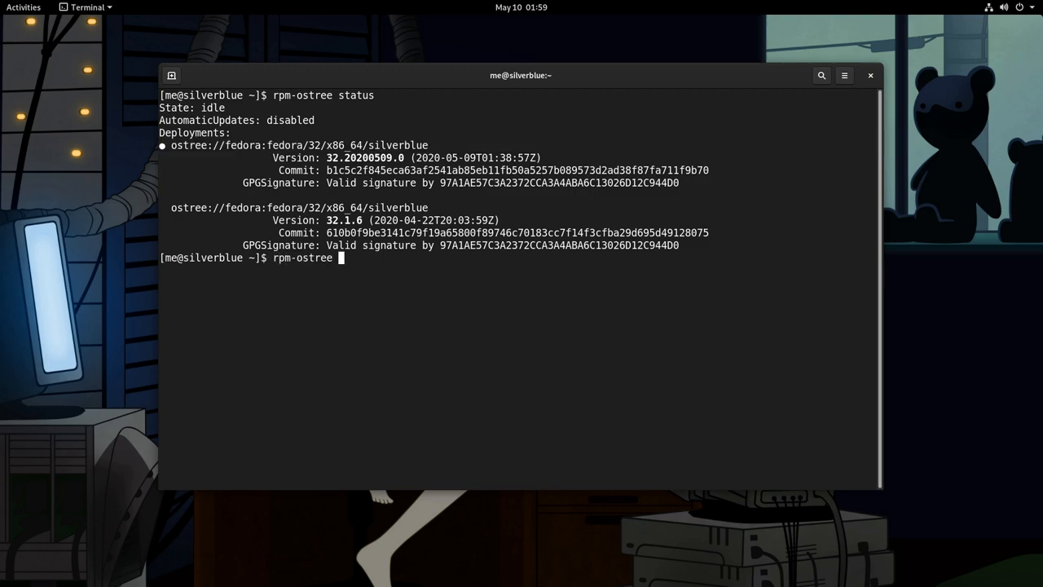
type("db diff")
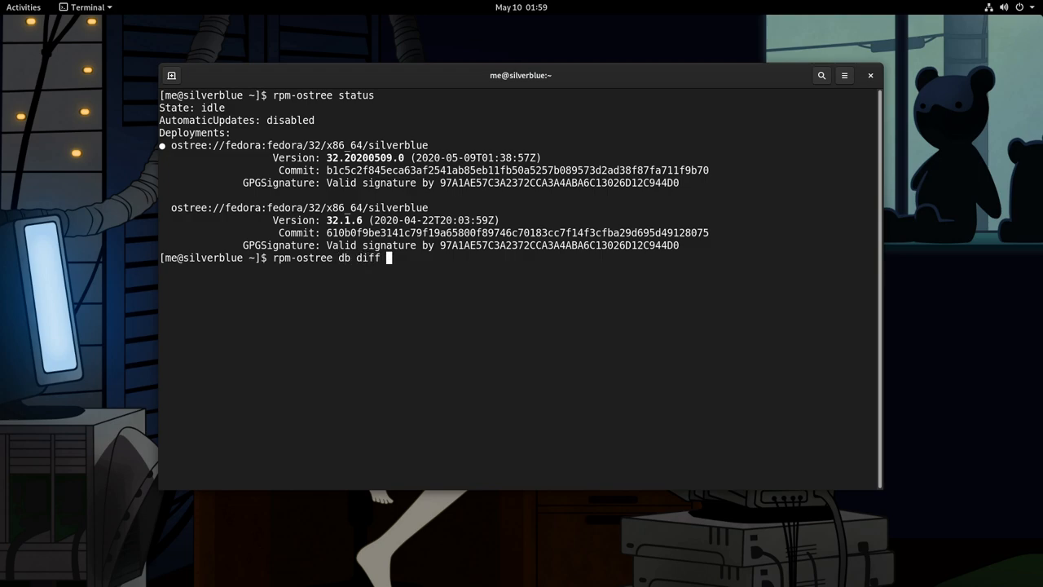
double_click(518, 231)
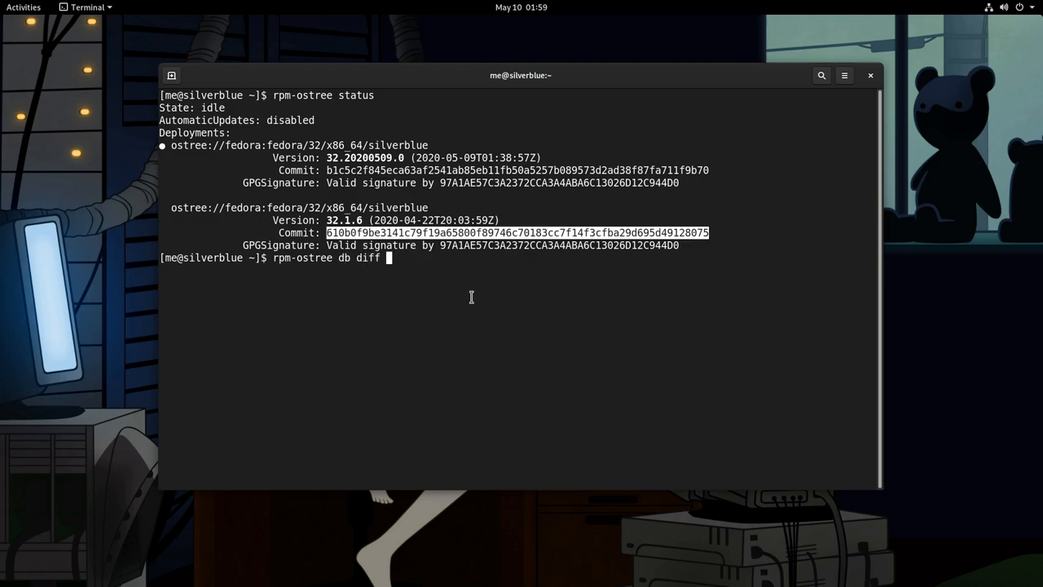
type("610b0f9be3141c79f19a65800f89746c70183cc7f14f3cfba29d695d49128075 b1c5c2f845eca63af2541ab85eb11fb50a5257b089573d2ad38f87fa711f9b70")
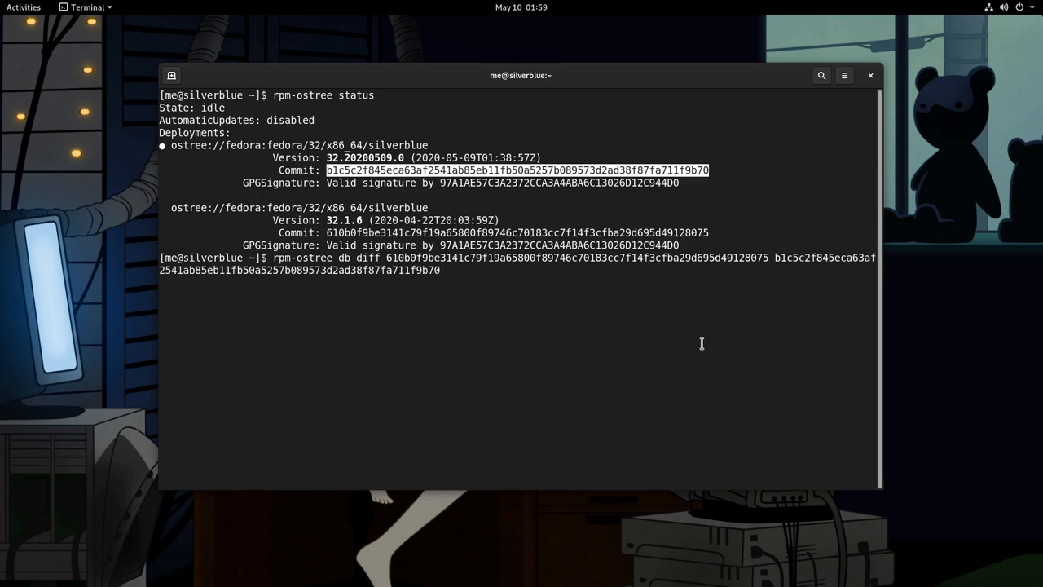
key("Return")
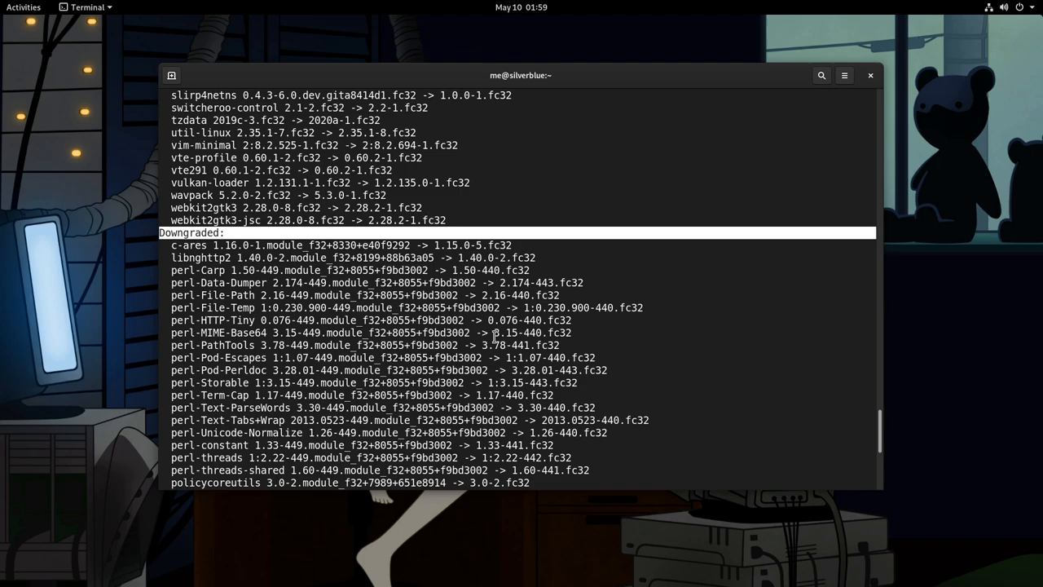
scroll("down", 3)
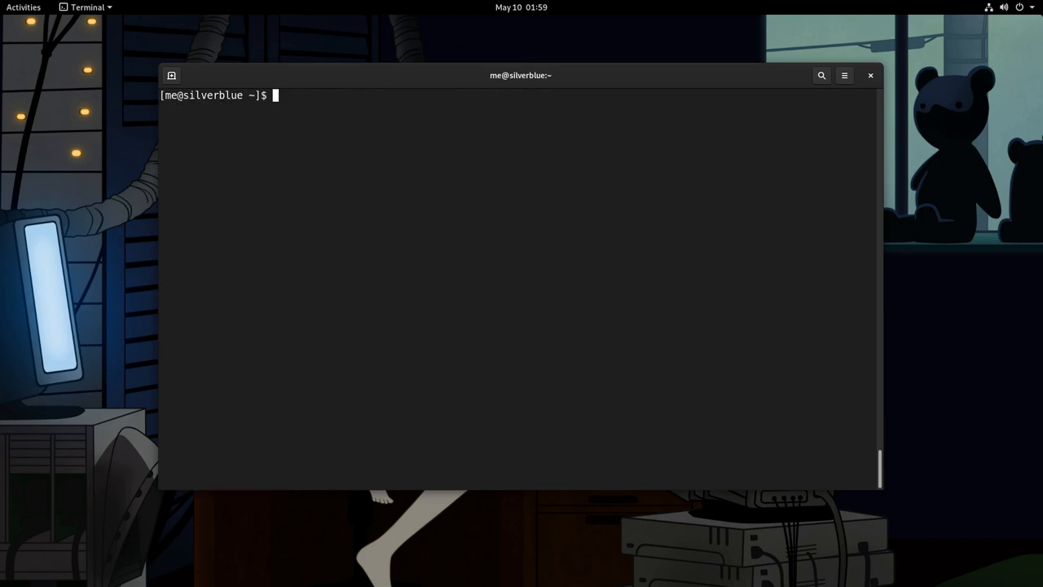
Re-run rpm-ostree status confirming 32.20200509.0 booted with 32.1.6 still kept
type("rpm-ostree status")
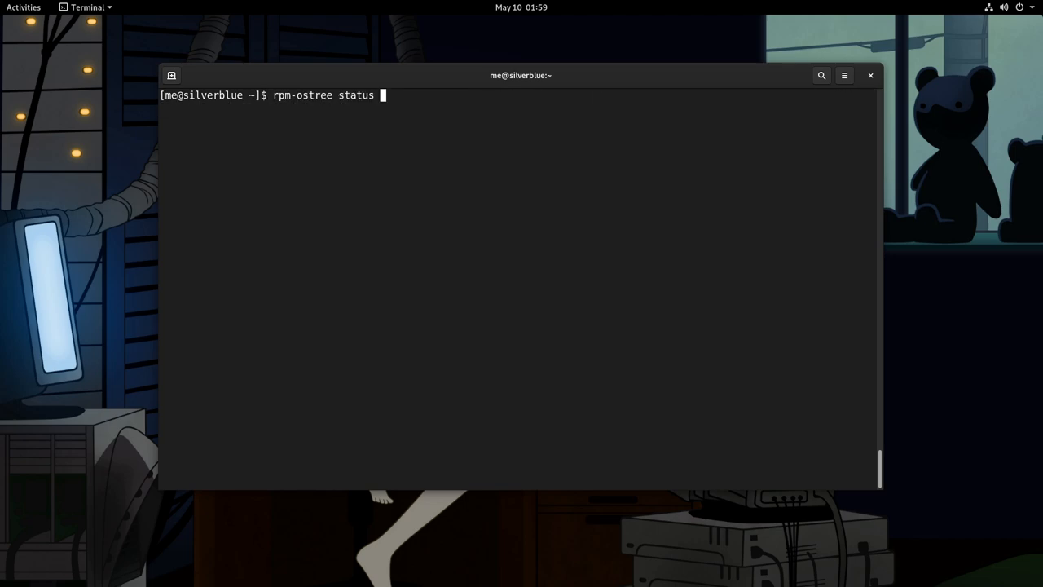
key("Return")
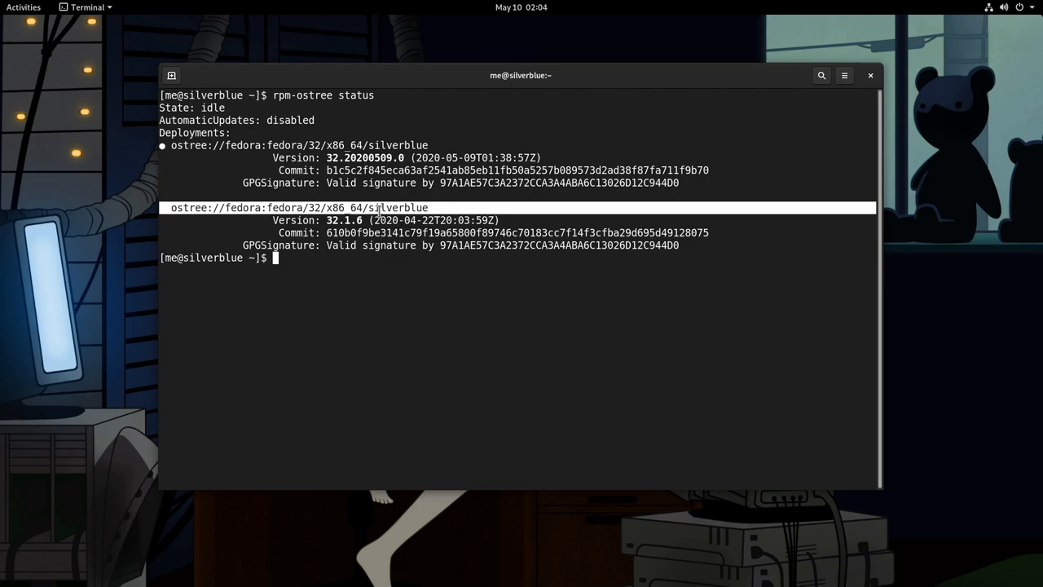
mouse_move(424, 316)
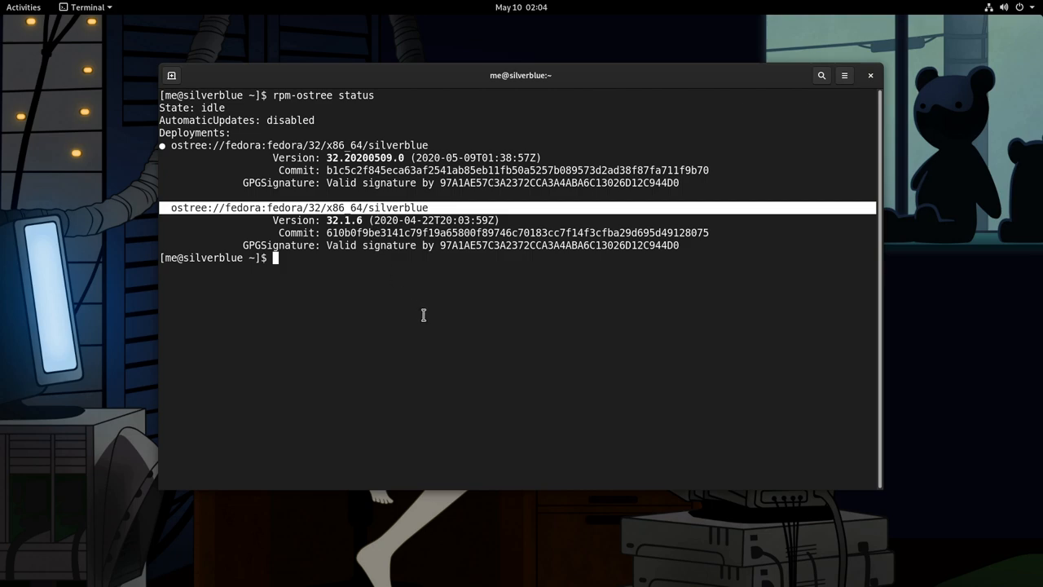
mouse_move(430, 318)
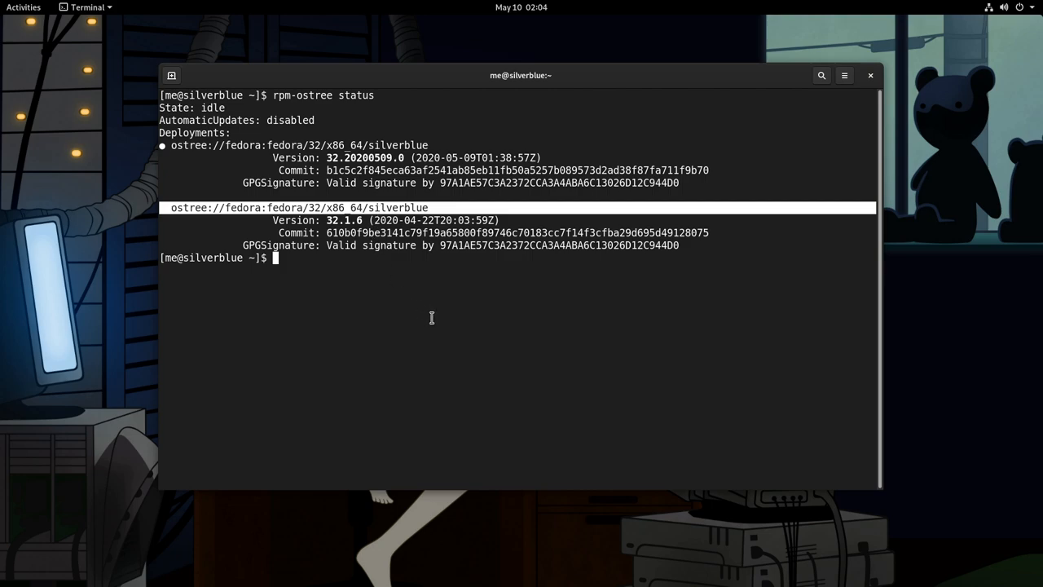
Pin deployment 1 (32.1.6) with sudo ostree admin pin 1, entering the password
type("sudo")
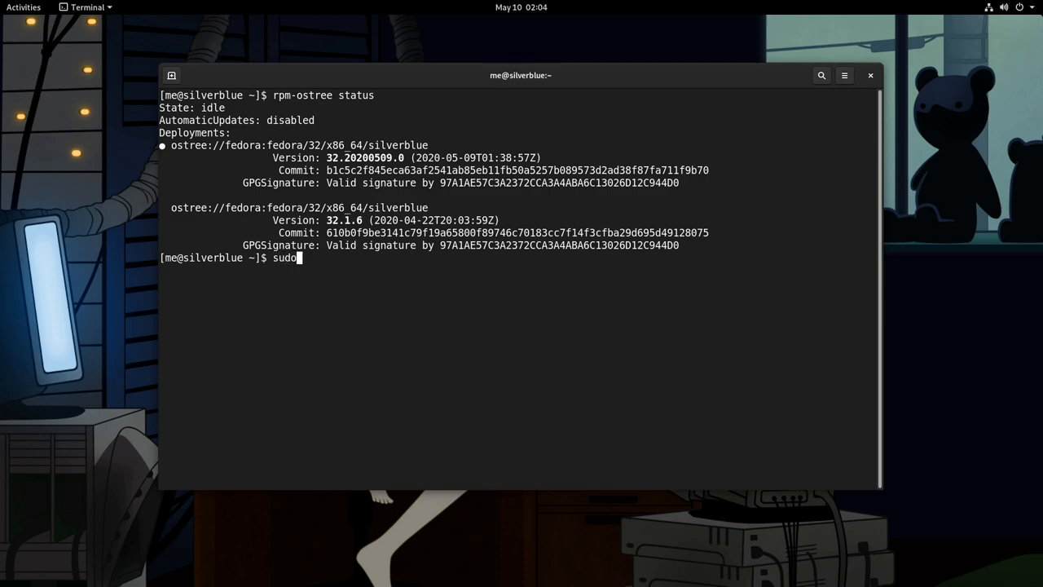
type("ostree a")
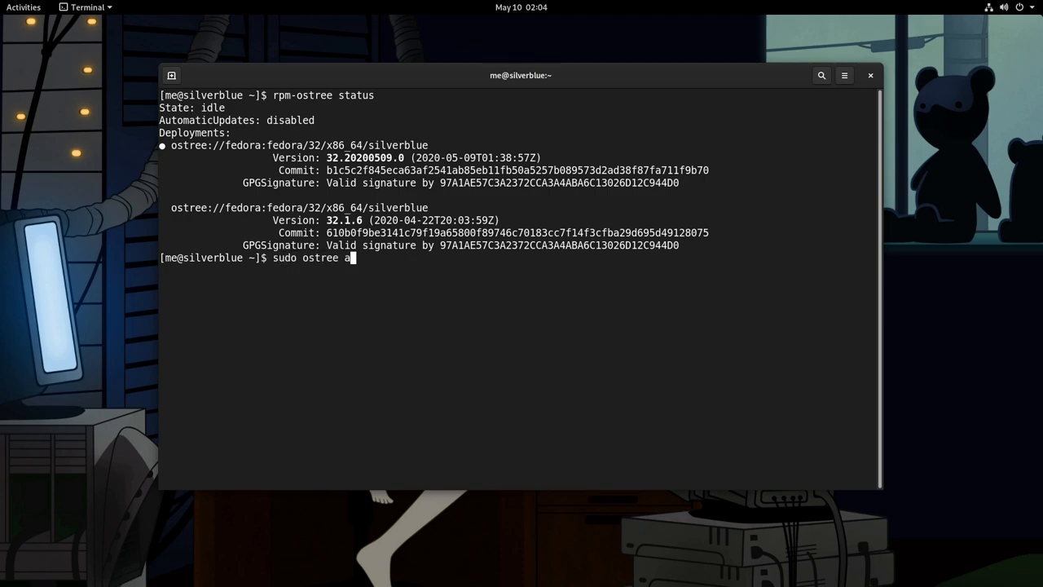
type("dmin pin 1")
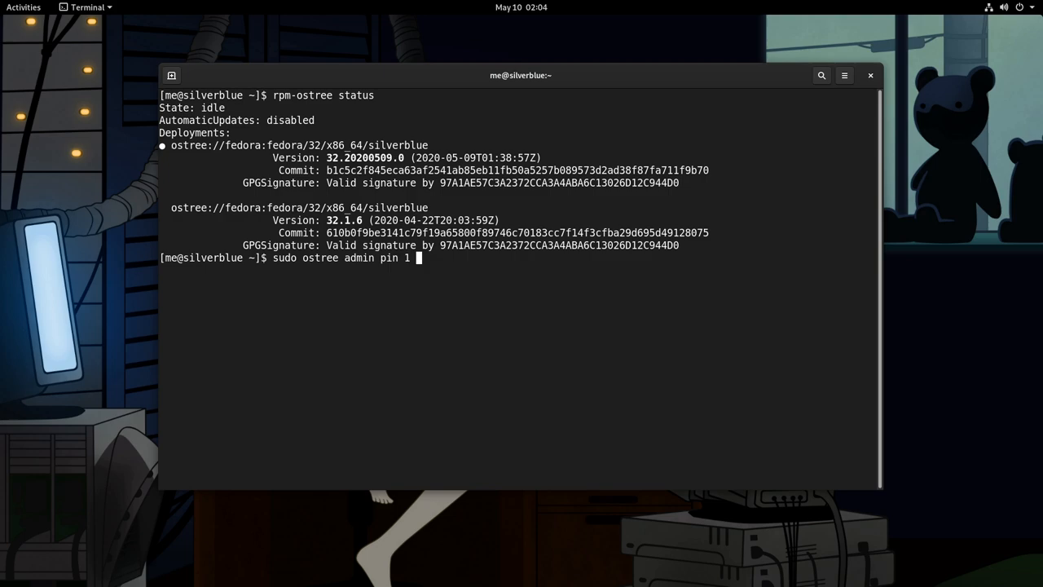
key("Return")
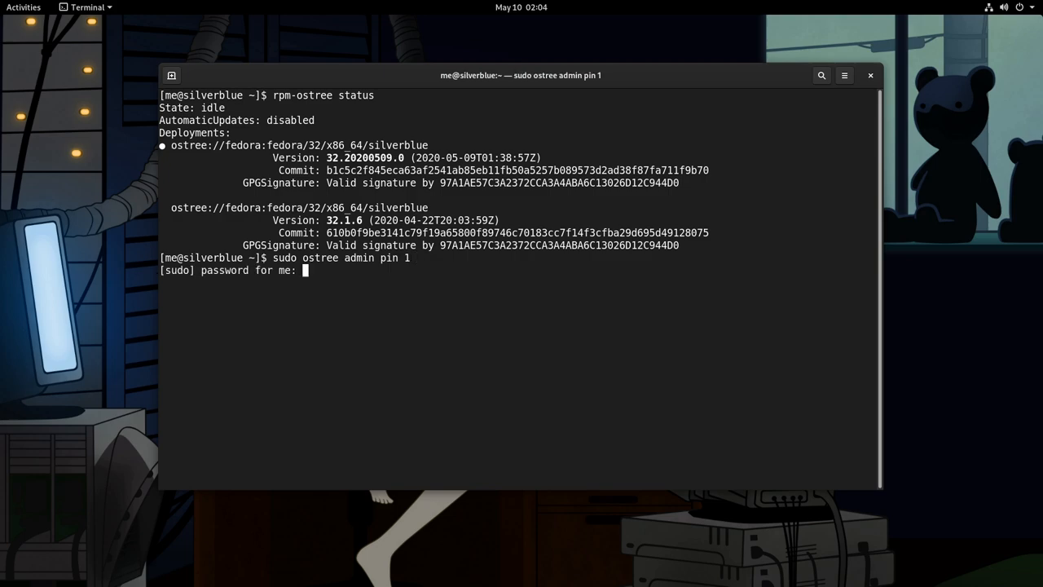
key("Return")
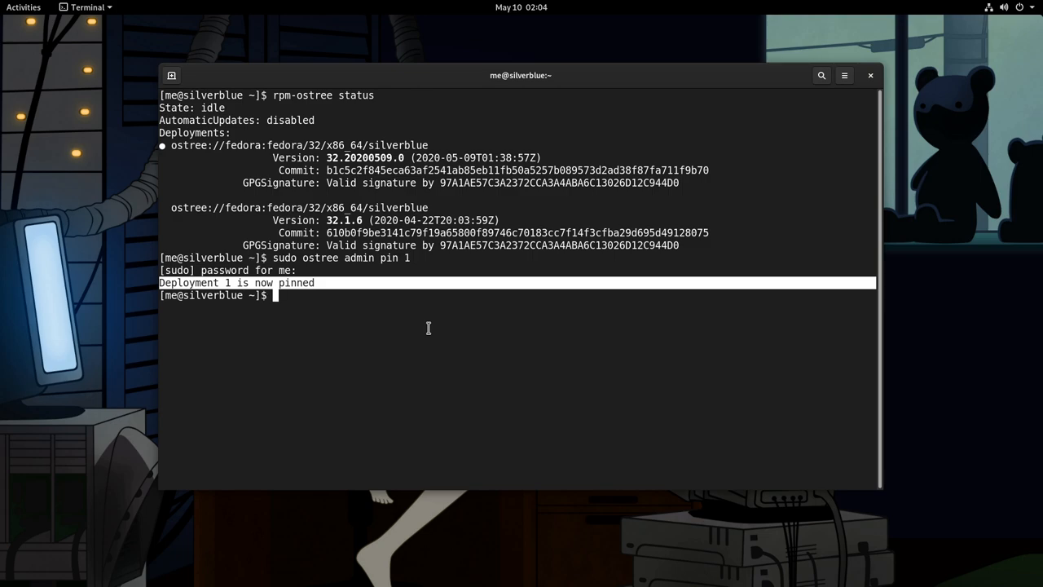
Check rpm-ostree status to confirm 32.1.6 now reads Pinned: yes
type("rpm-ostree status")
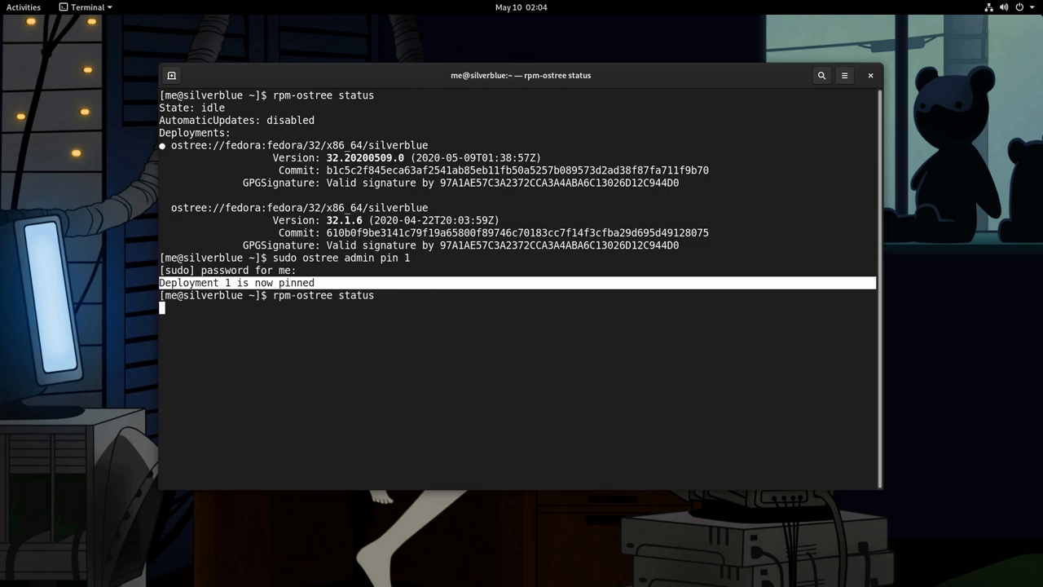
key("Return")
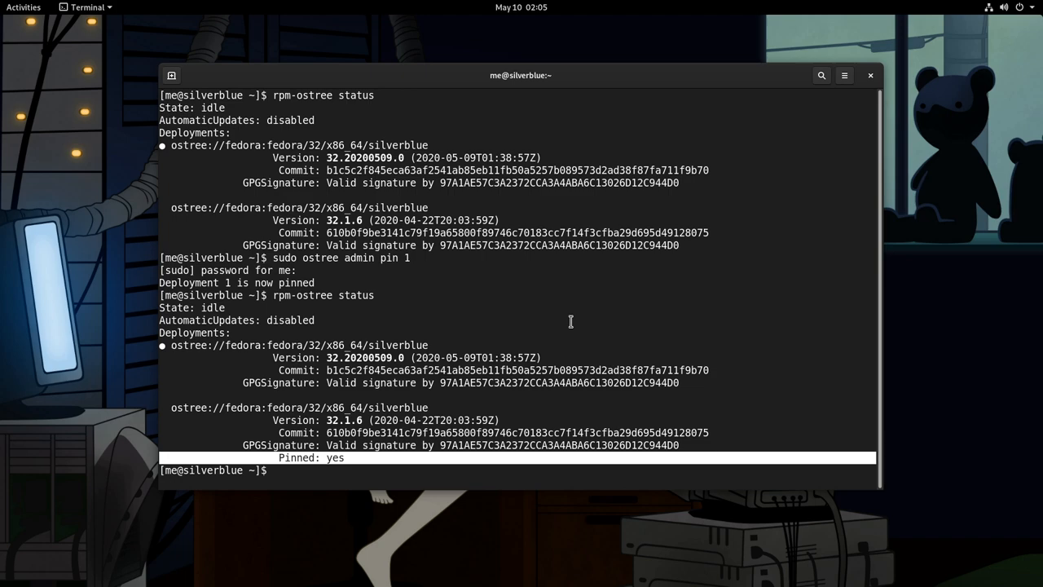
mouse_move(334, 445)
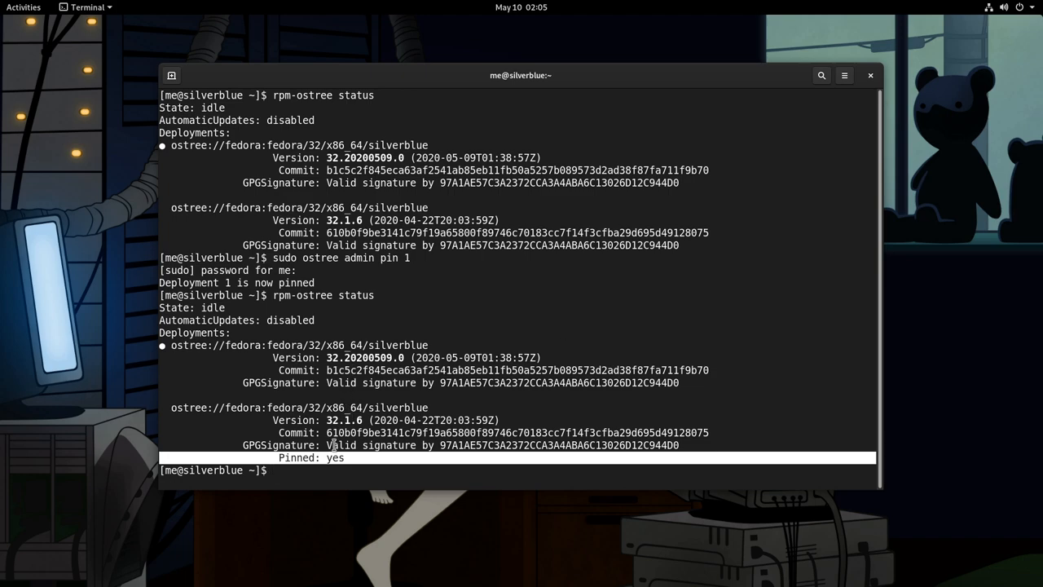
Run rpm-ostree cleanup -r, which reports Deployments unchanged since 32.1.6 is pinned
type("rpm-")
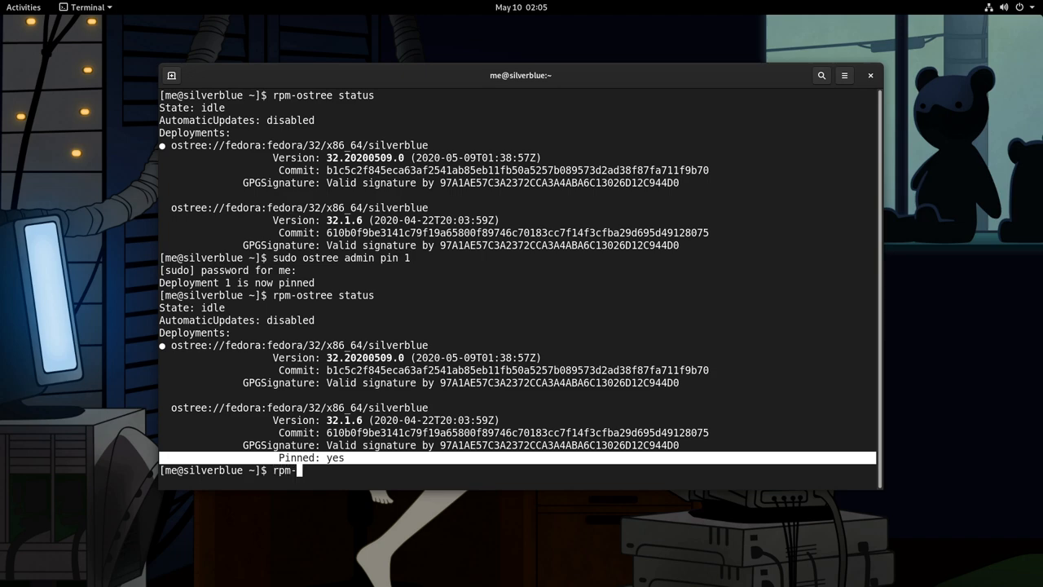
type("ostree rollba")
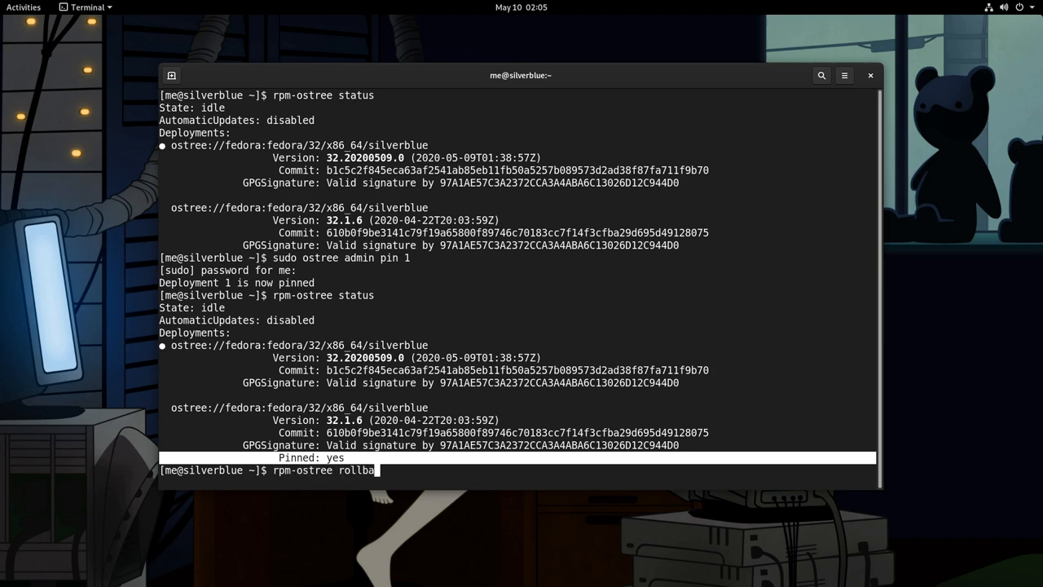
type("ck")
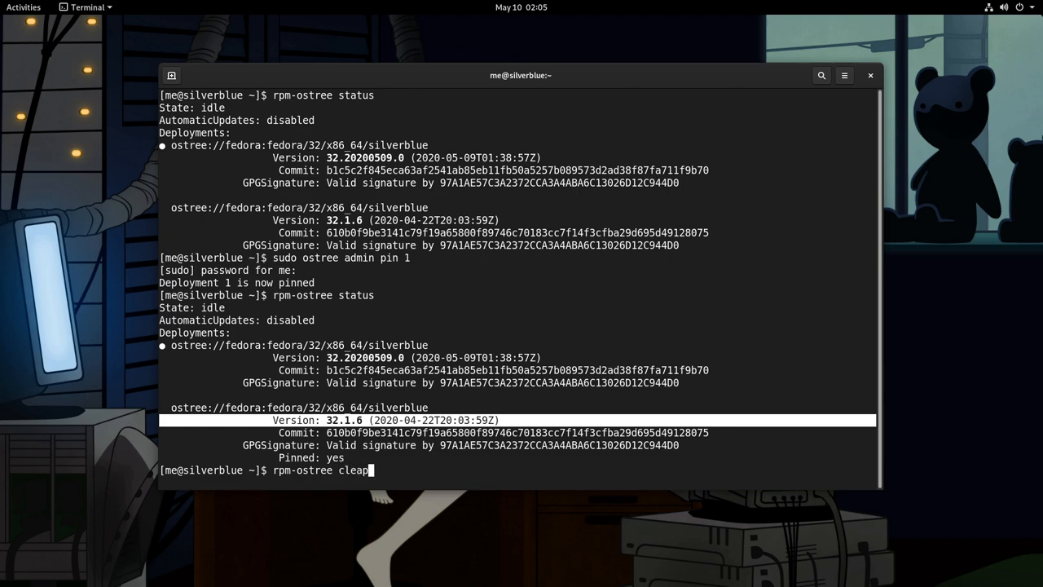
type("up -r")
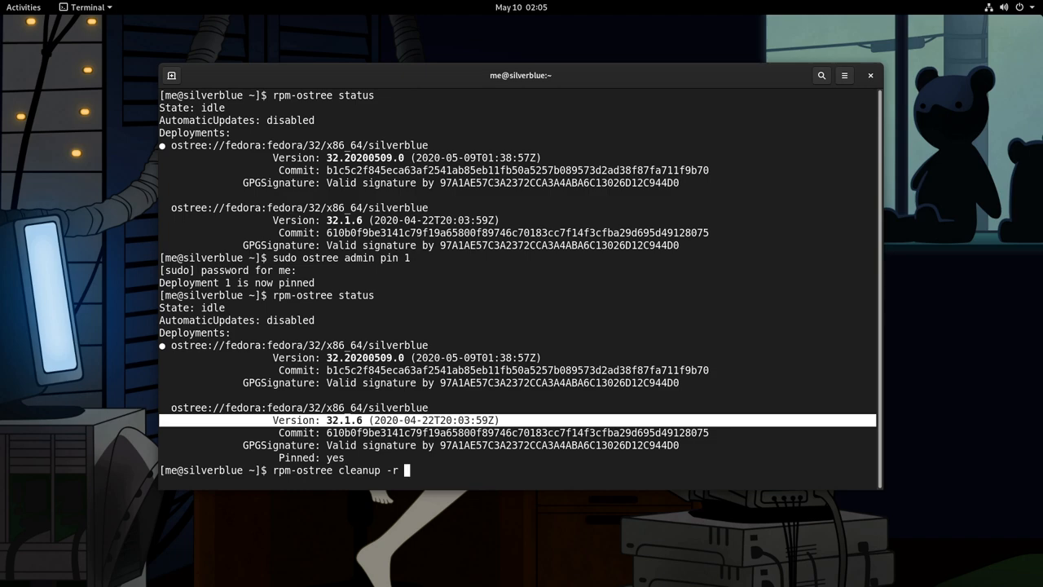
mouse_move(399, 469)
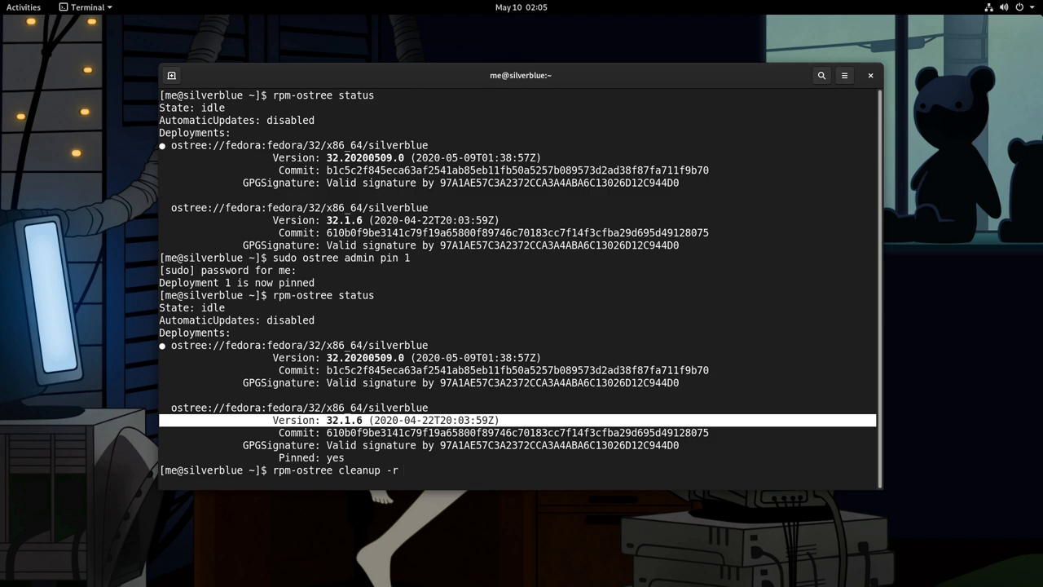
key("Return")
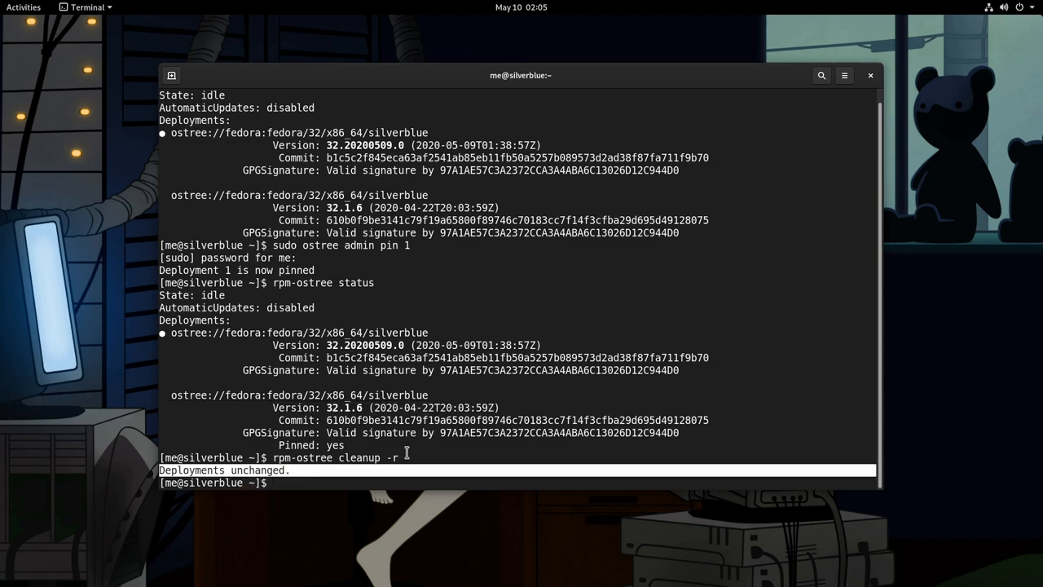
Unpin deployment 1 with sudo ostree admin pin --unpin 1 and remove it via cleanup -r, freeing 1.2 GB
type("sudo")
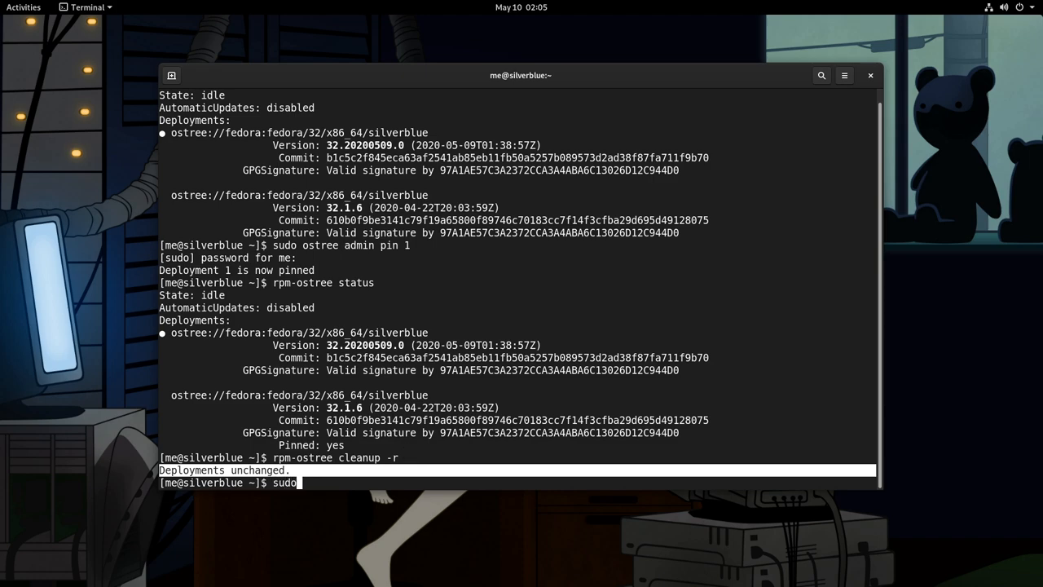
type("ostree admin pi")
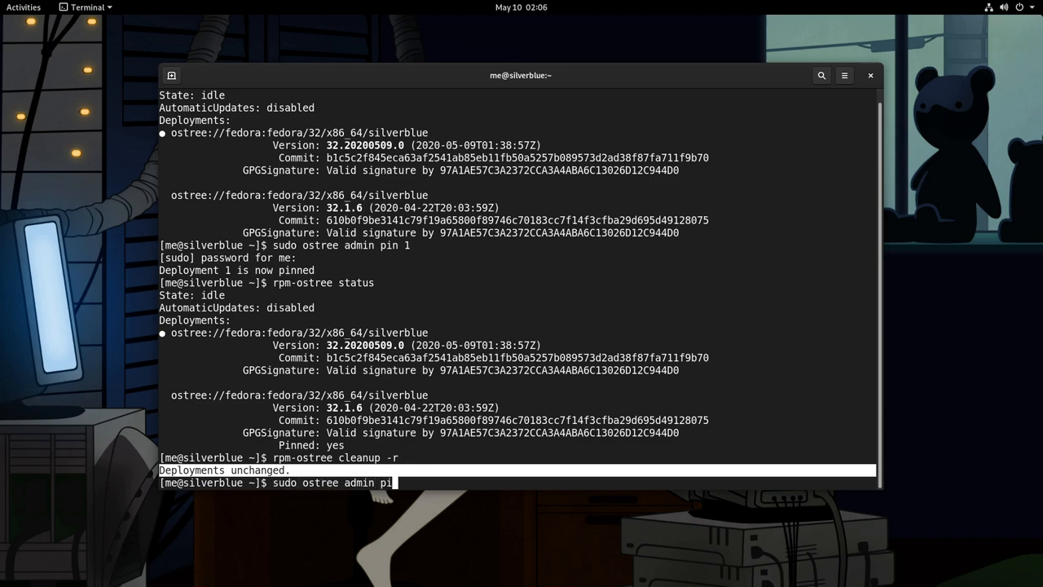
type("n --unpin 1")
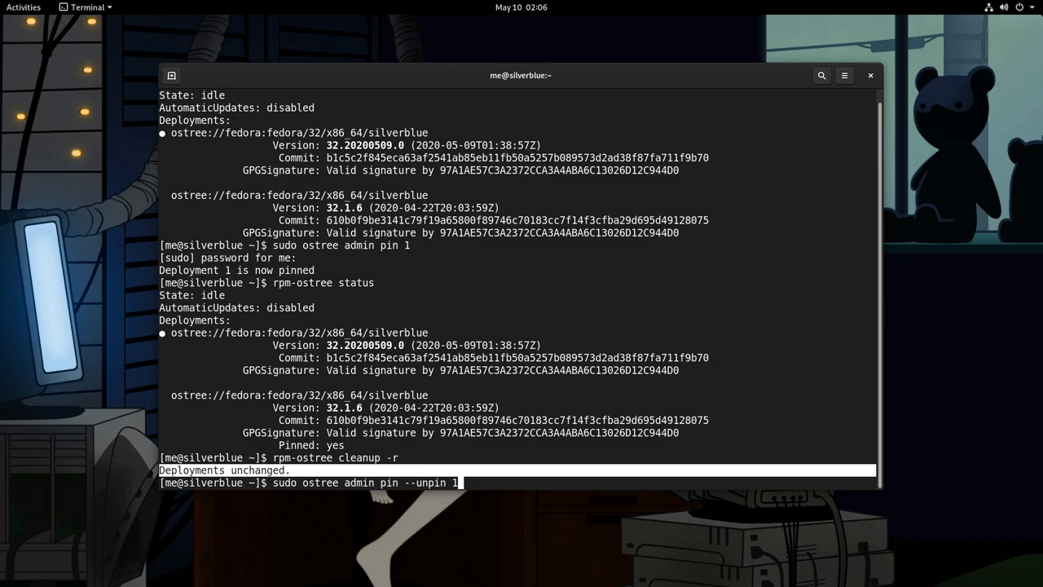
key("Return")
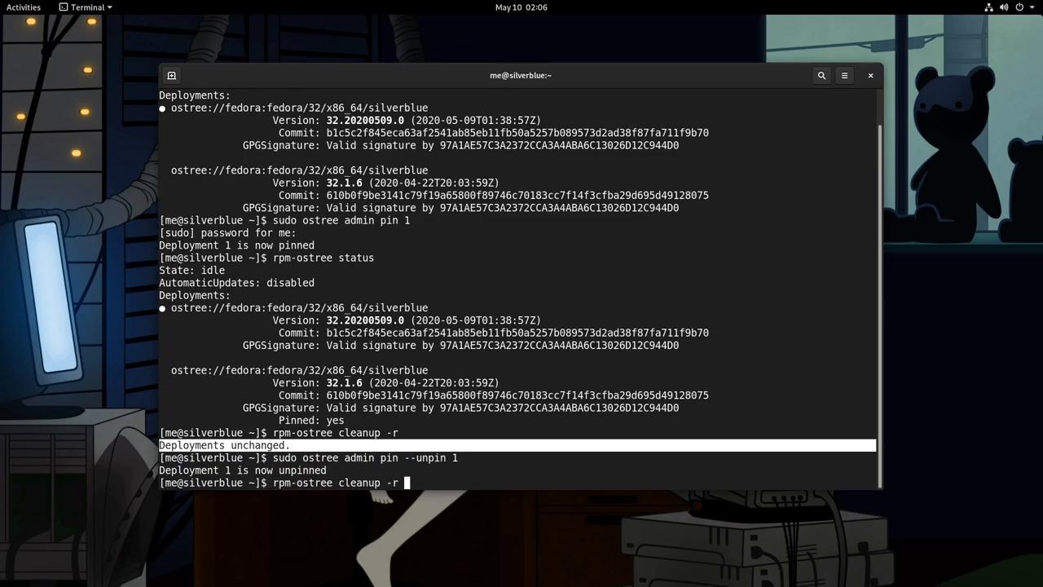
key("Return")
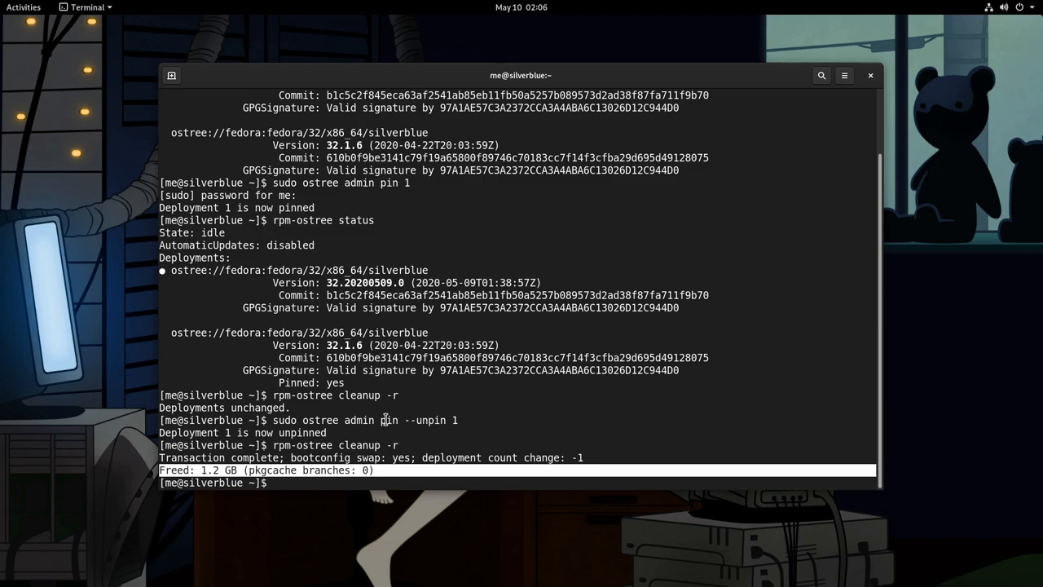
Confirm with rpm-ostree status that only 32.20200509.0 remains
type("rpm-ostree s")
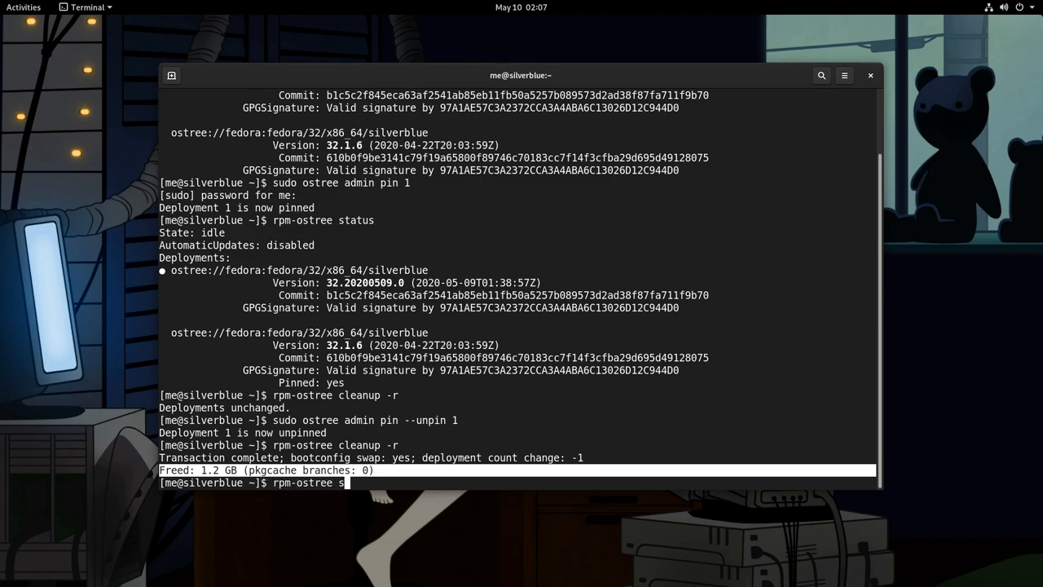
key("Return")
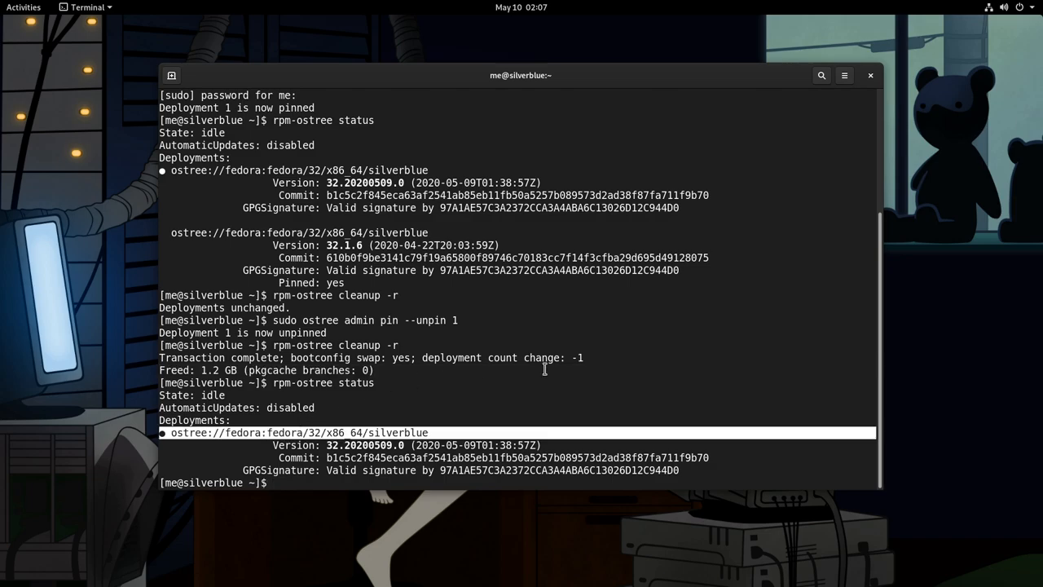
mouse_move(799, 176)
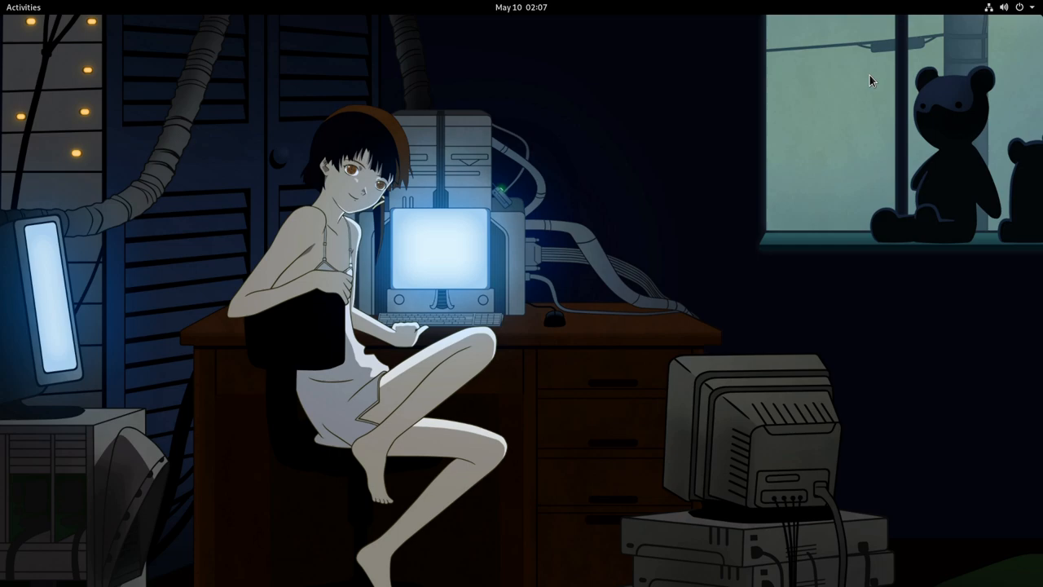
mouse_move(610, 371)
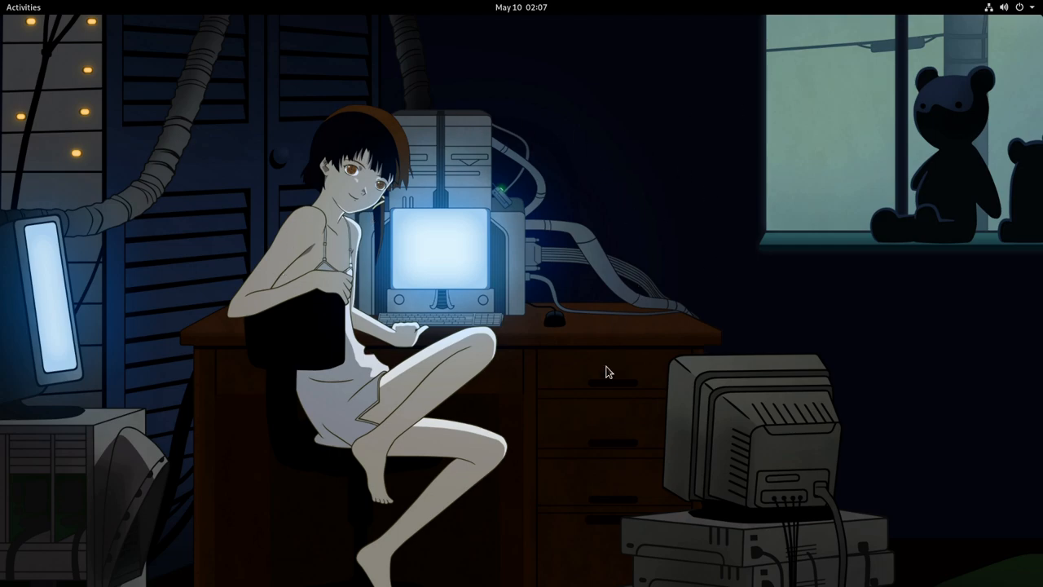